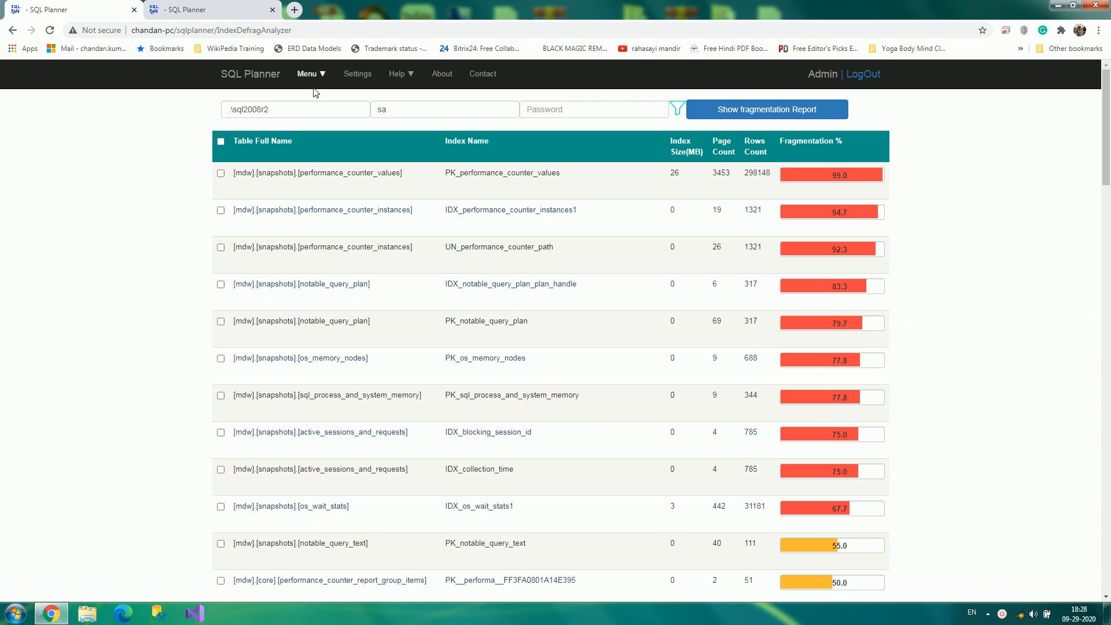
Scroll the sql2008r2 fragmentation report down to its Index Operation, Fill Factor and Defrag Now settings
{"action": "left_click", "coordinate": [311, 74]}
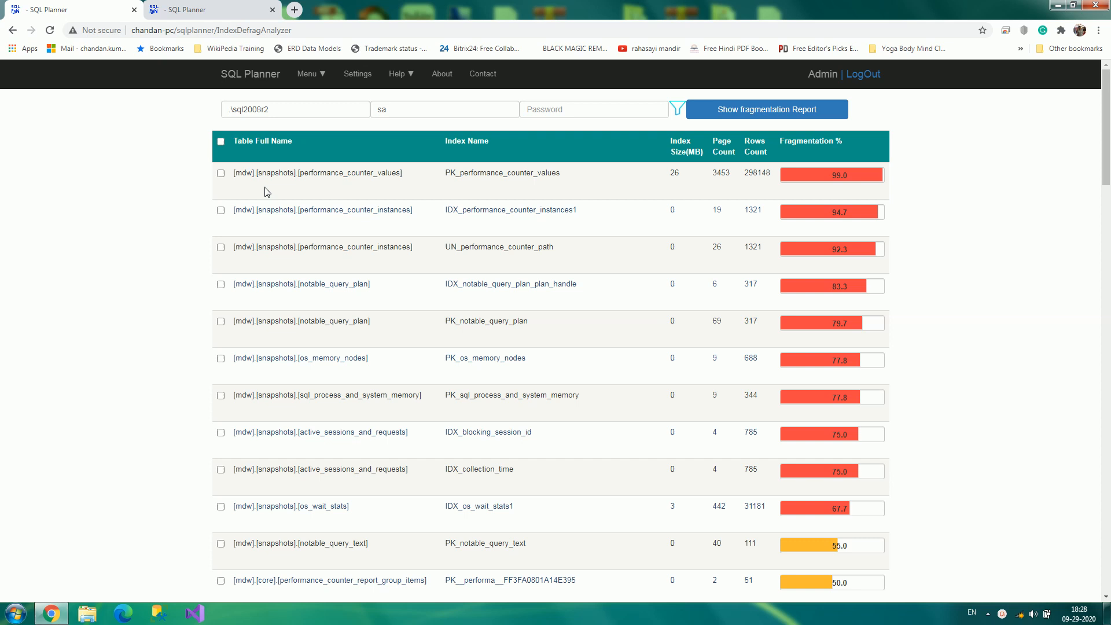
{"action": "mouse_move", "coordinate": [353, 173]}
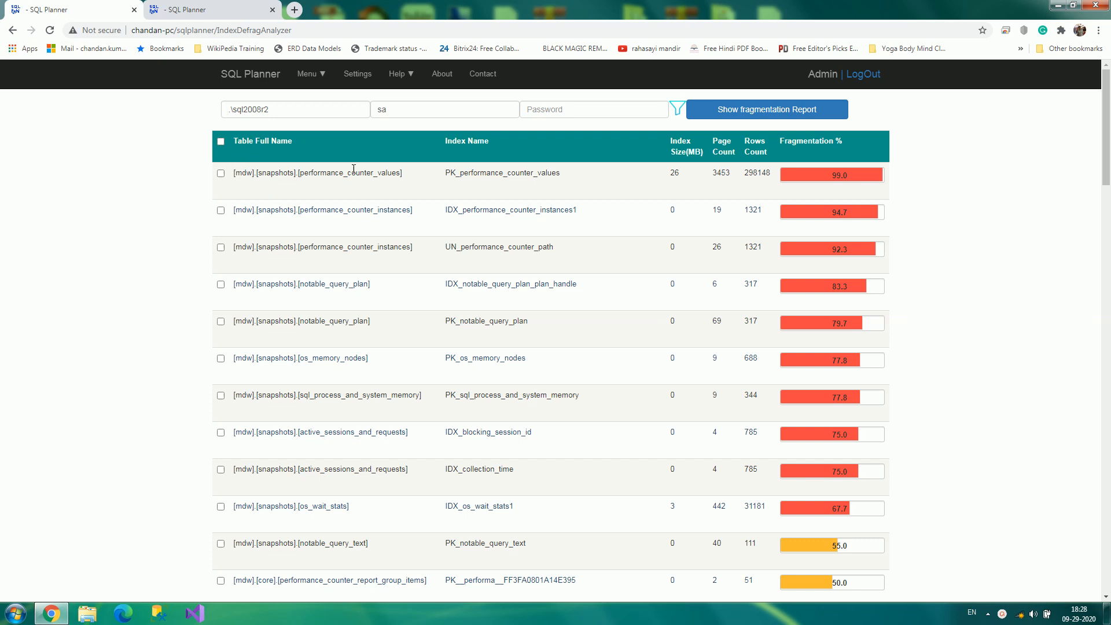
{"action": "mouse_move", "coordinate": [763, 259]}
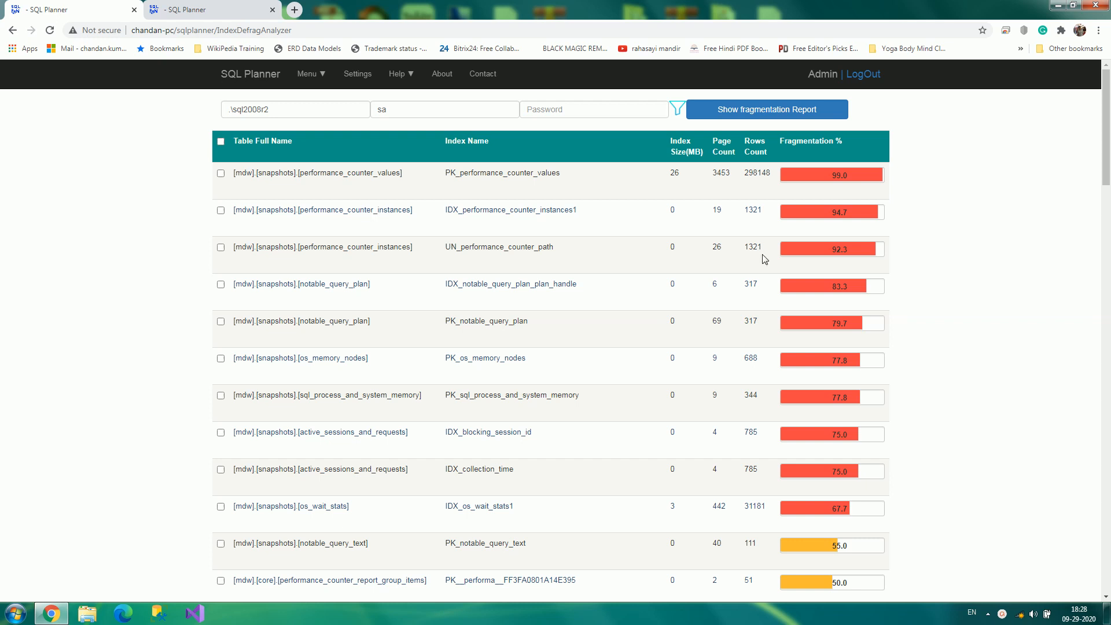
{"action": "scroll", "scroll_direction": "down", "scroll_amount": 3}
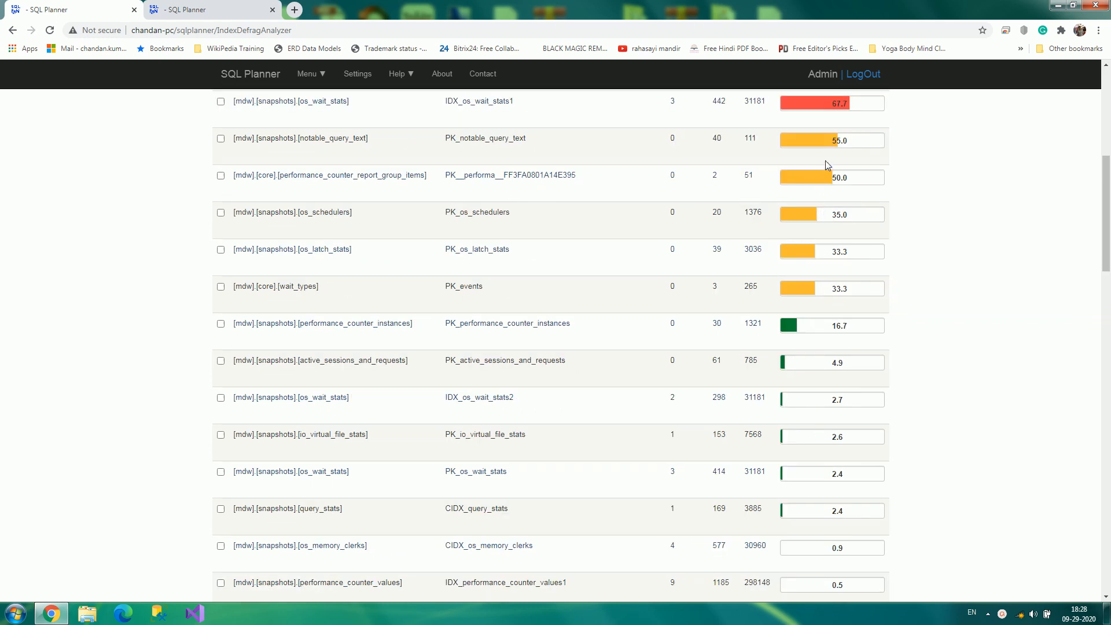
{"action": "mouse_move", "coordinate": [820, 298]}
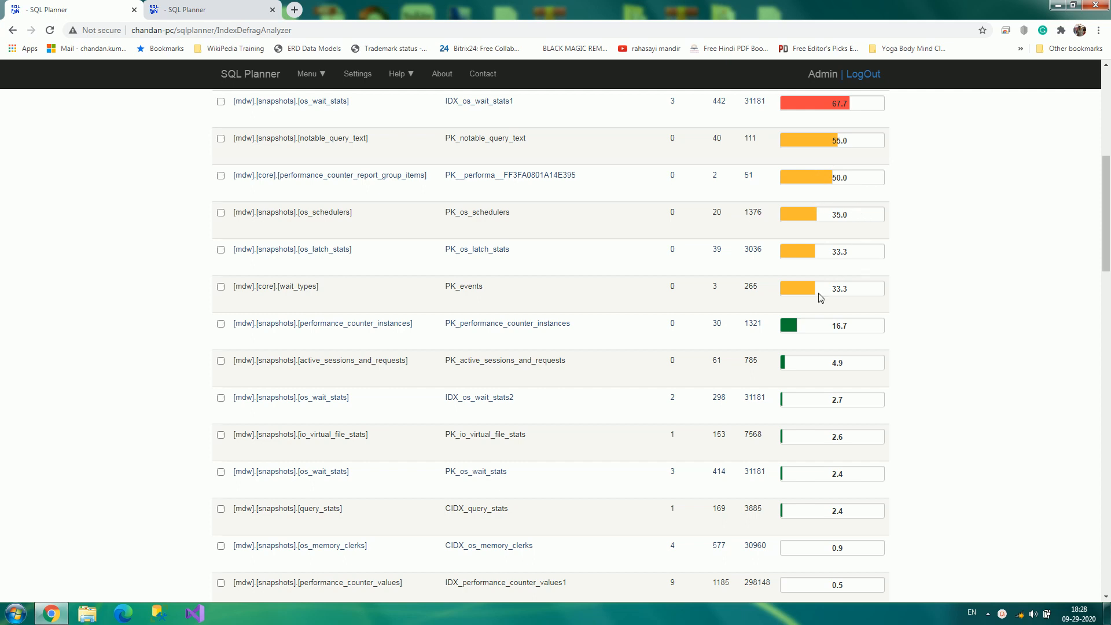
{"action": "mouse_move", "coordinate": [815, 344]}
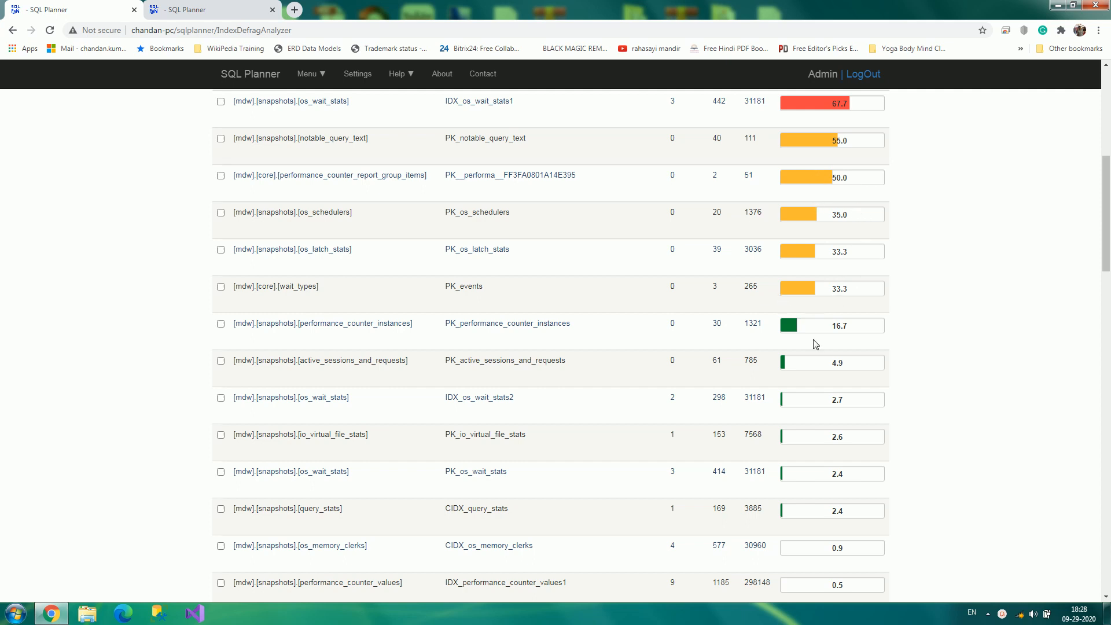
{"action": "mouse_move", "coordinate": [411, 324]}
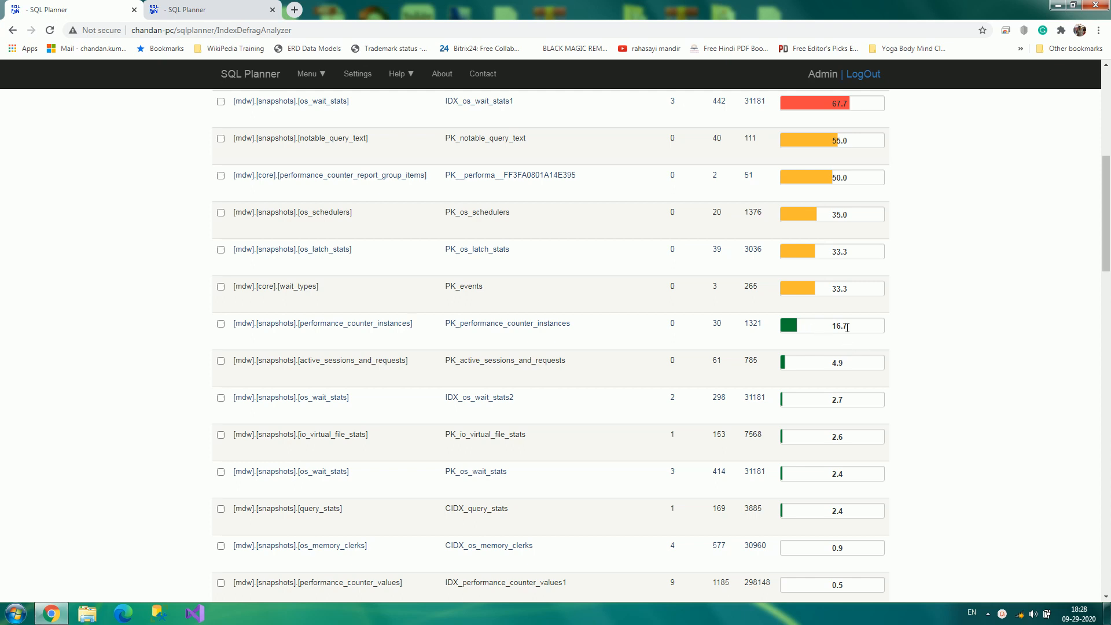
{"action": "scroll", "scroll_direction": "down", "scroll_amount": 3}
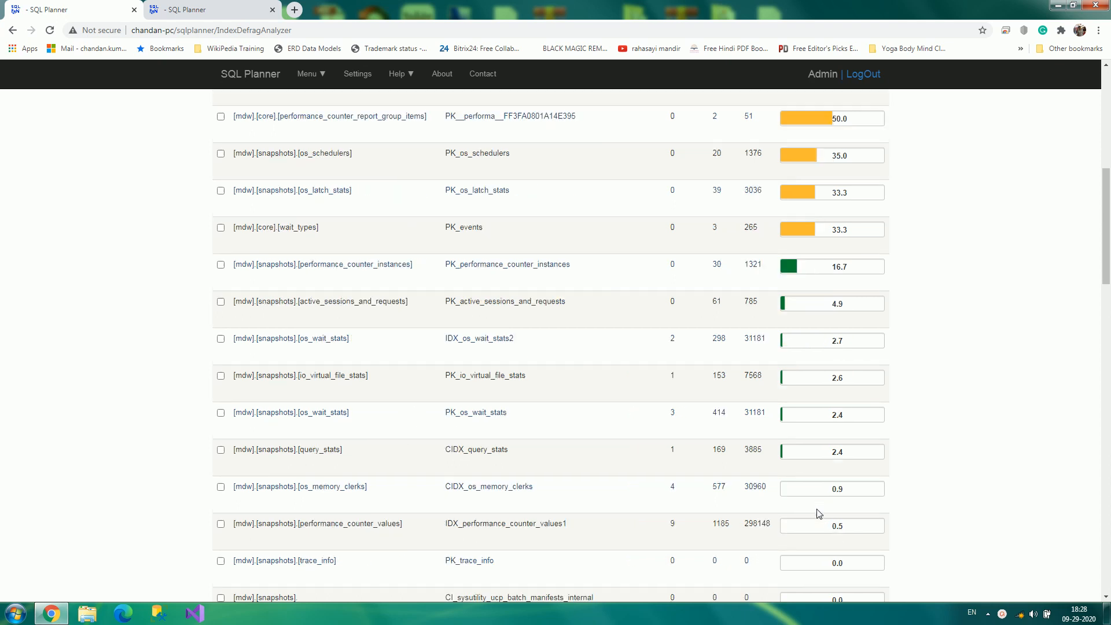
{"action": "scroll", "scroll_direction": "down", "scroll_amount": 3}
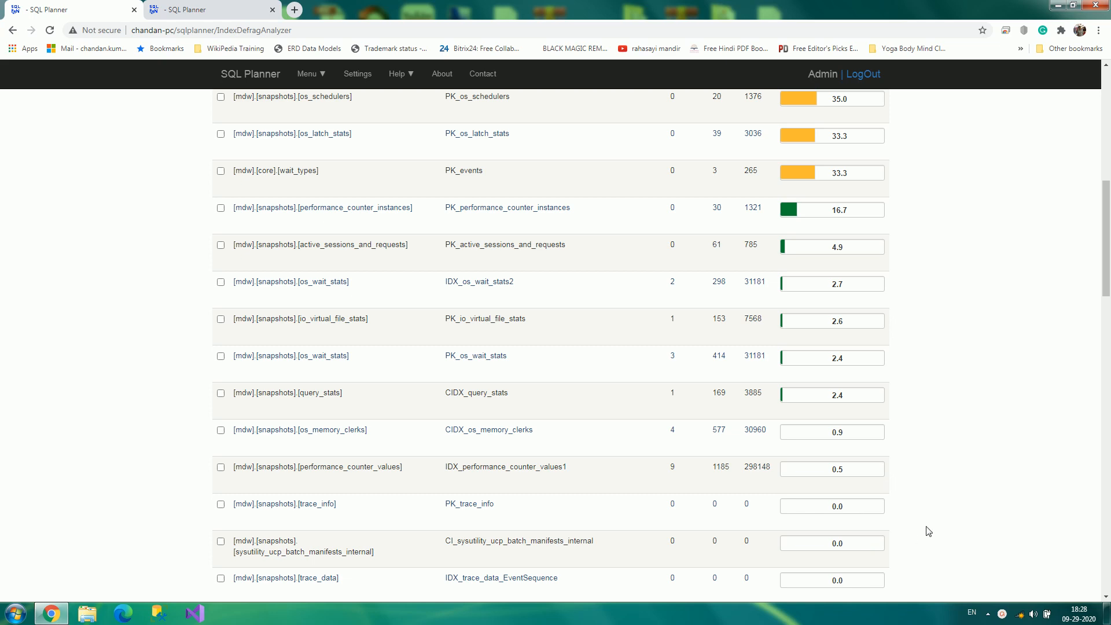
{"action": "scroll", "scroll_direction": "down", "scroll_amount": 3}
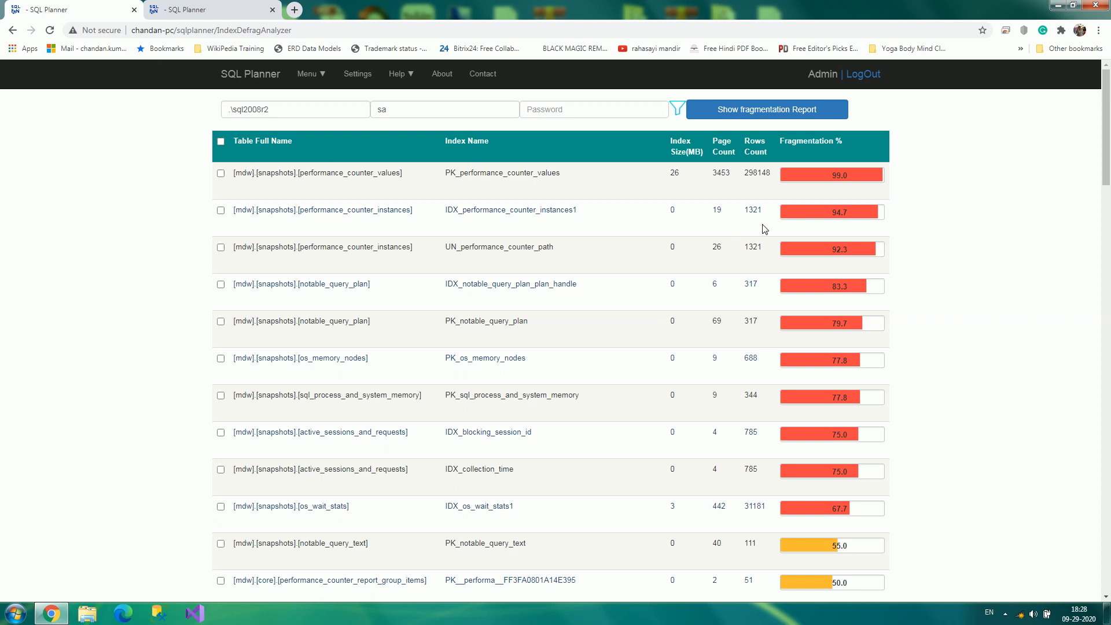
{"action": "mouse_move", "coordinate": [827, 223]}
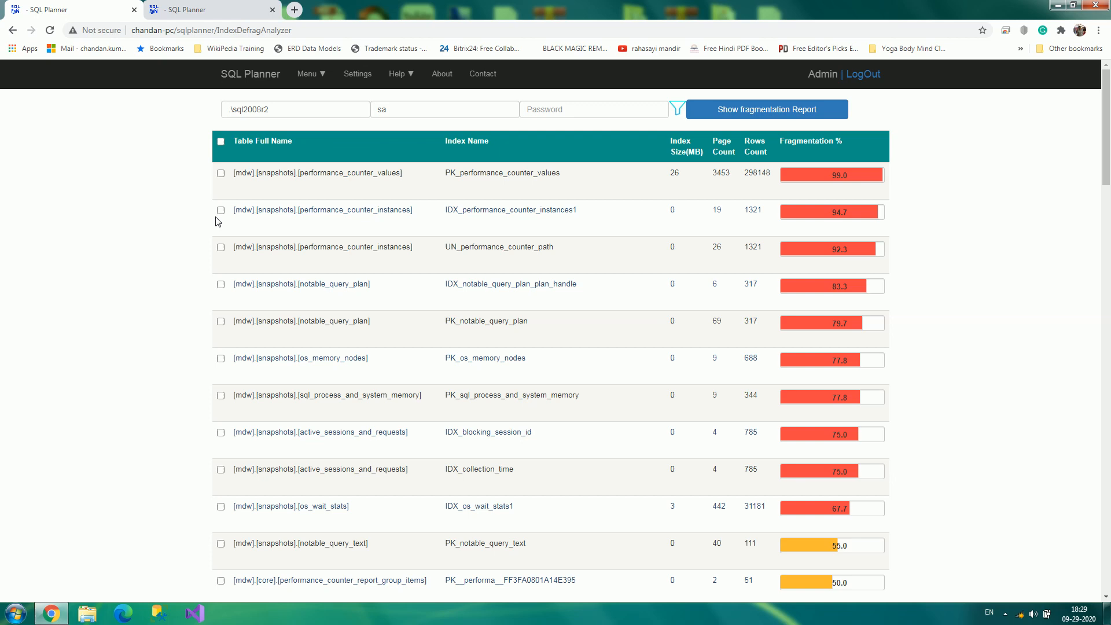
{"action": "scroll", "scroll_direction": "down", "scroll_amount": 3}
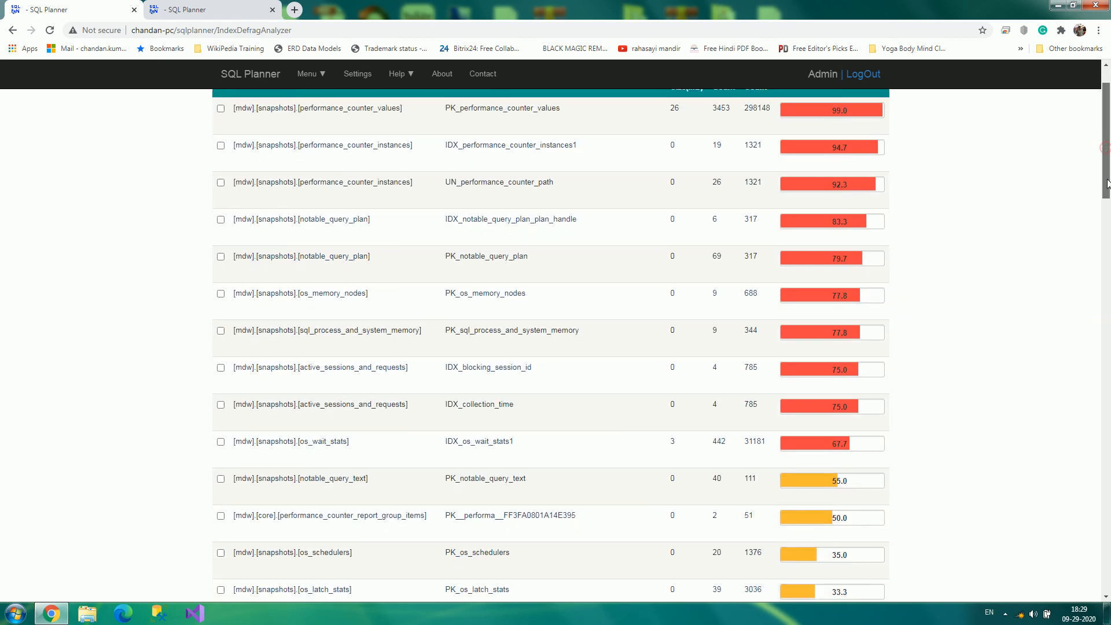
{"action": "scroll", "scroll_direction": "down", "scroll_amount": 3}
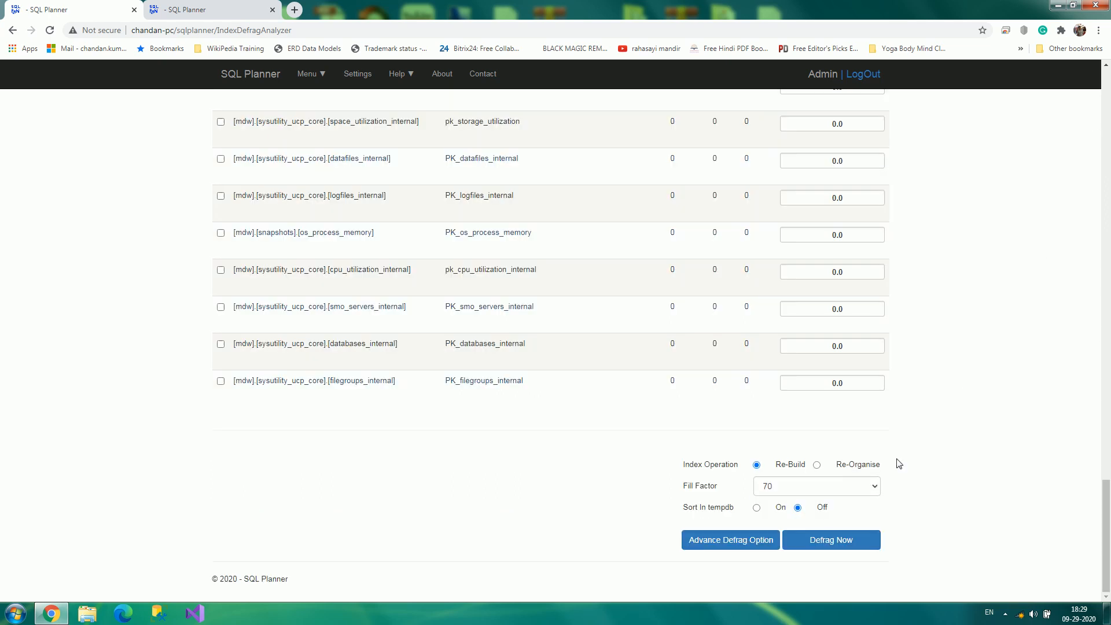
{"action": "mouse_move", "coordinate": [813, 478]}
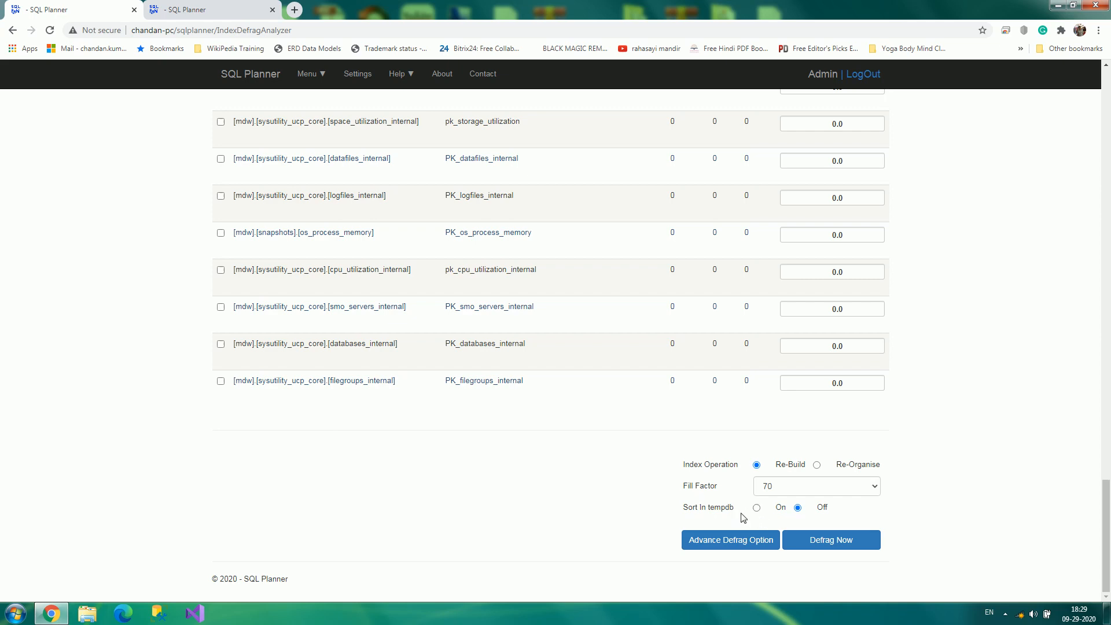
{"action": "scroll", "scroll_direction": "up", "scroll_amount": 3}
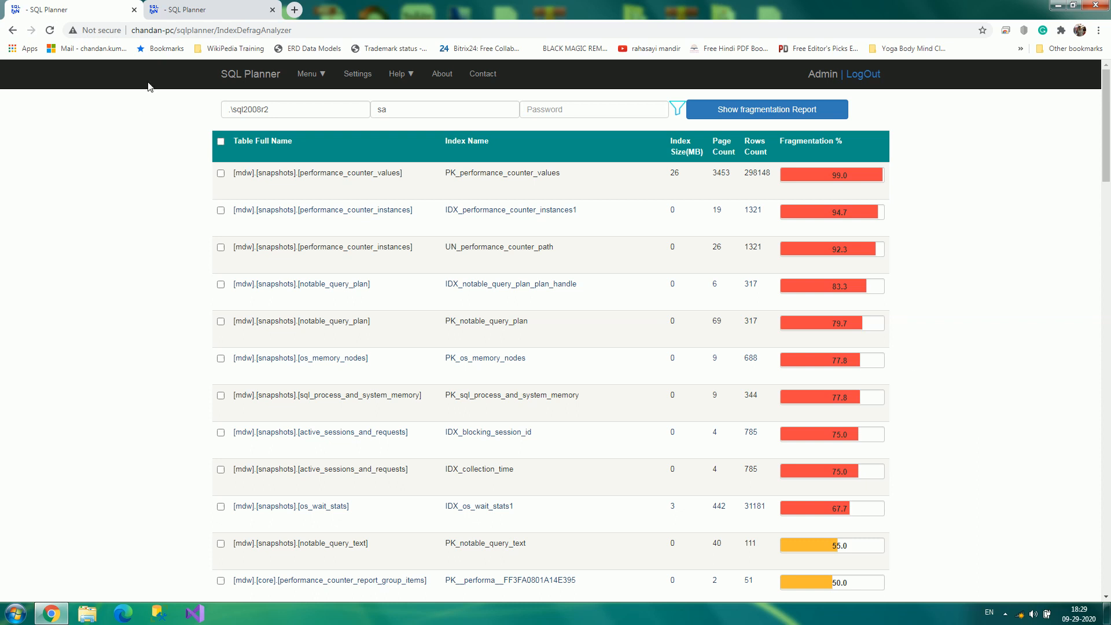
{"action": "mouse_move", "coordinate": [183, 12]}
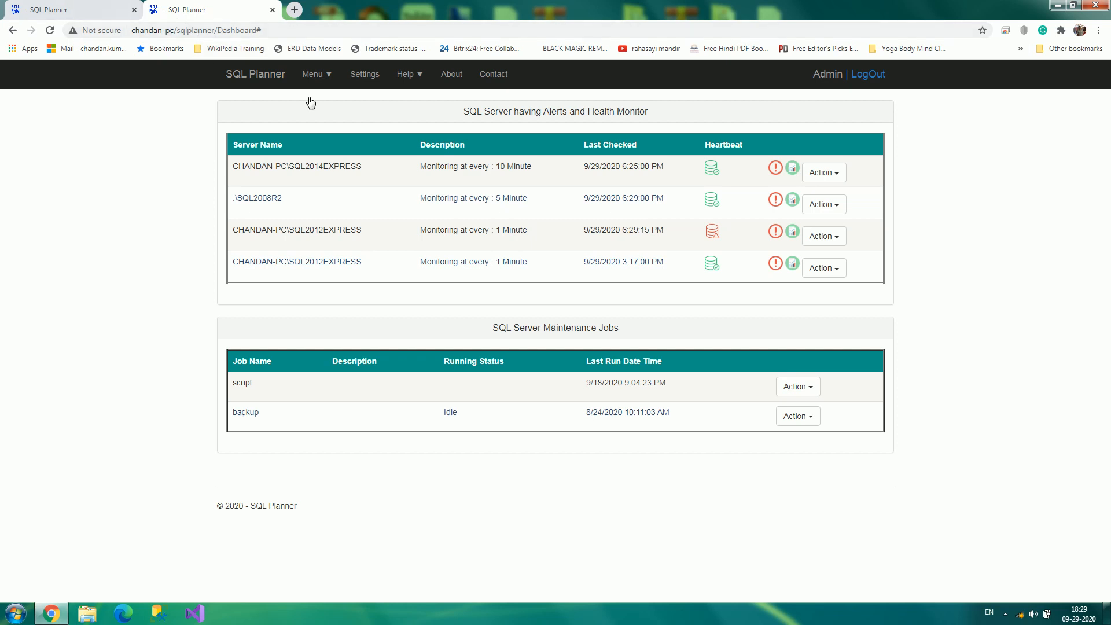
From the dashboard Menu, launch Analyze & Fix Server Index Defrag for a fresh analyzer page
{"action": "left_click", "coordinate": [316, 74]}
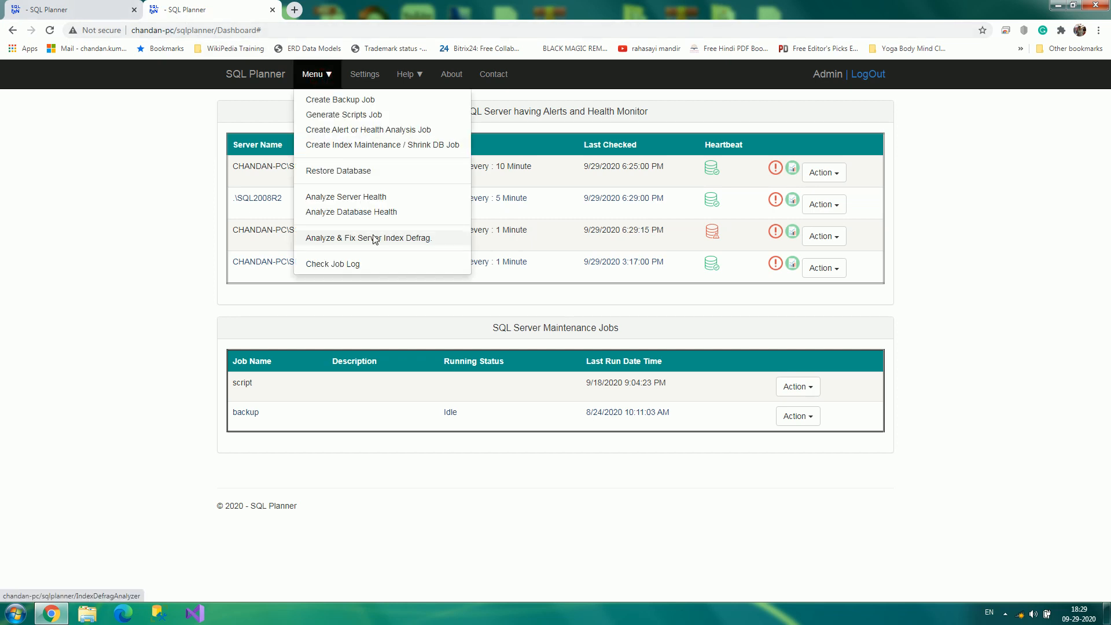
{"action": "mouse_move", "coordinate": [325, 82]}
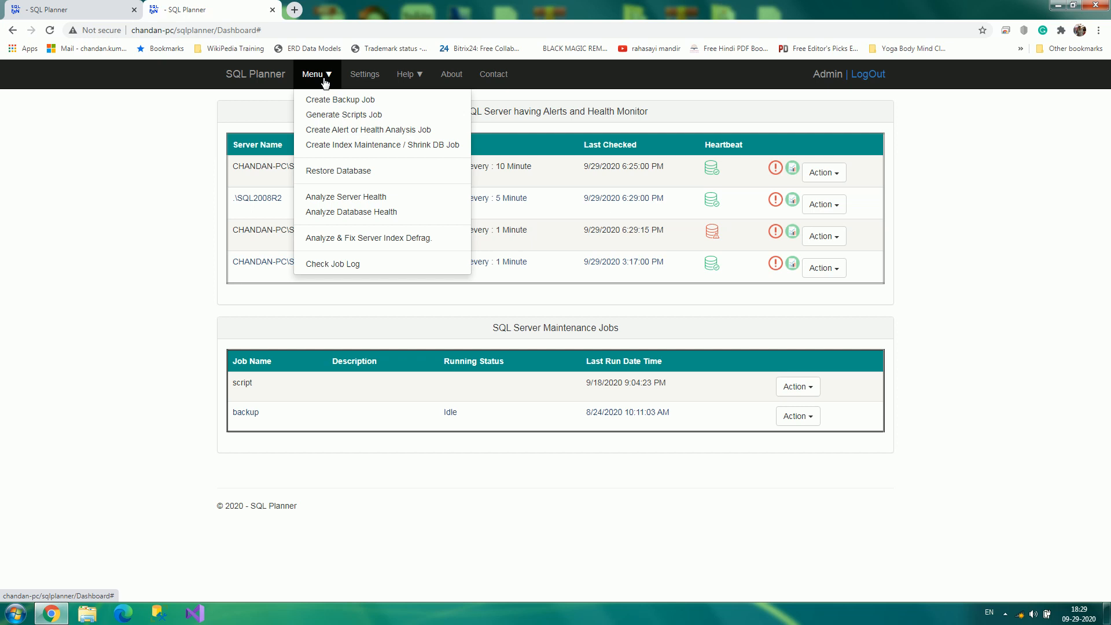
{"action": "mouse_move", "coordinate": [340, 250]}
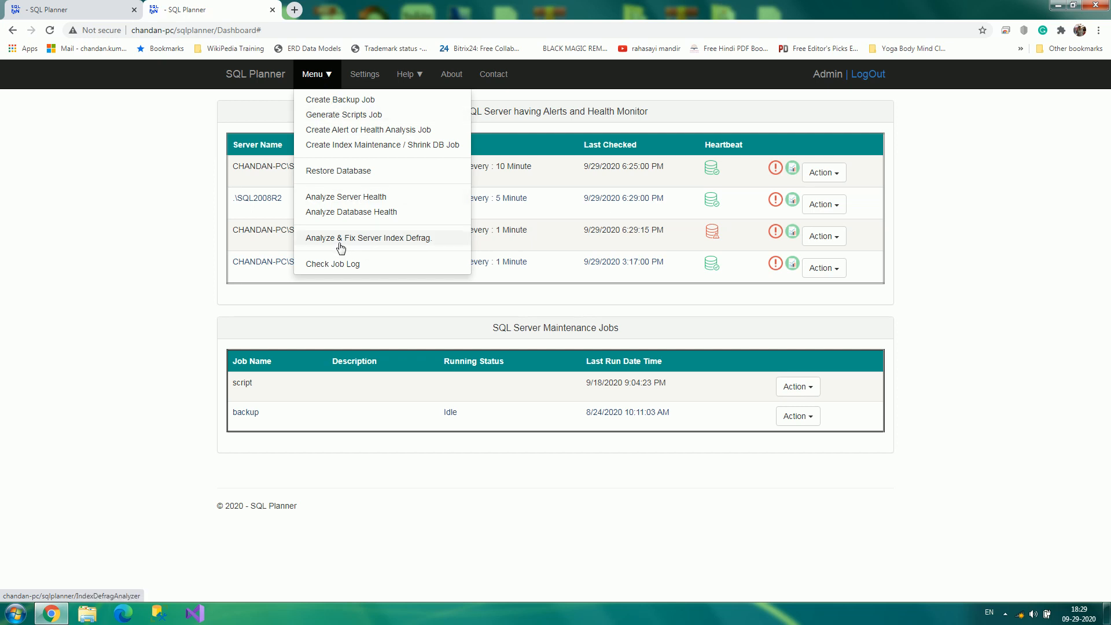
{"action": "left_click", "coordinate": [368, 239]}
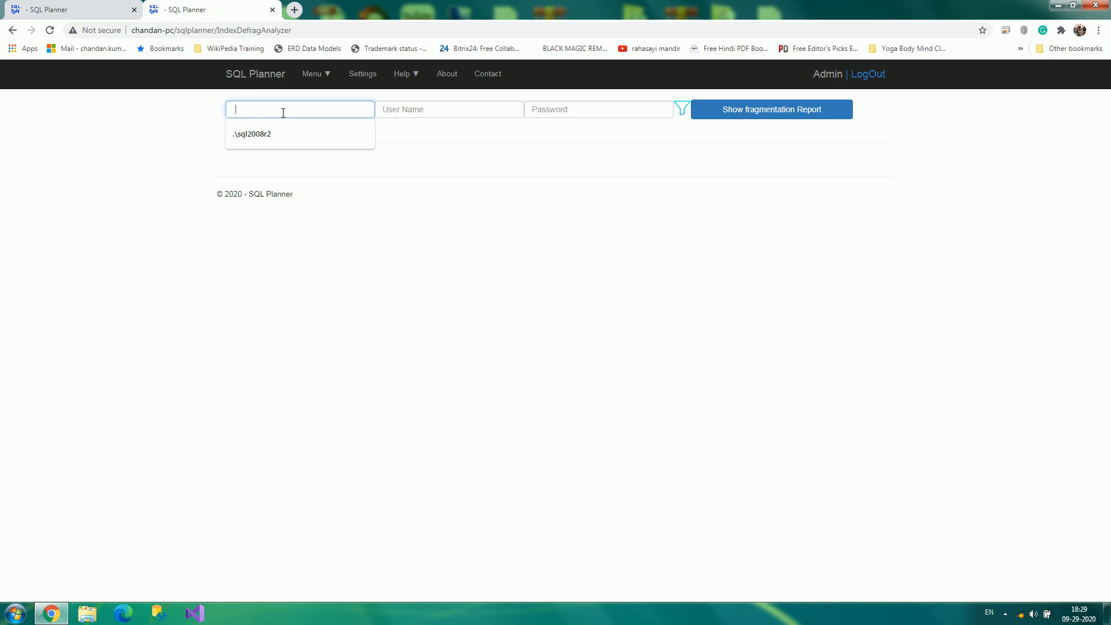
Choose the suggested .\sql2008r2 server and enter sa as the user name
{"action": "left_click", "coordinate": [252, 135]}
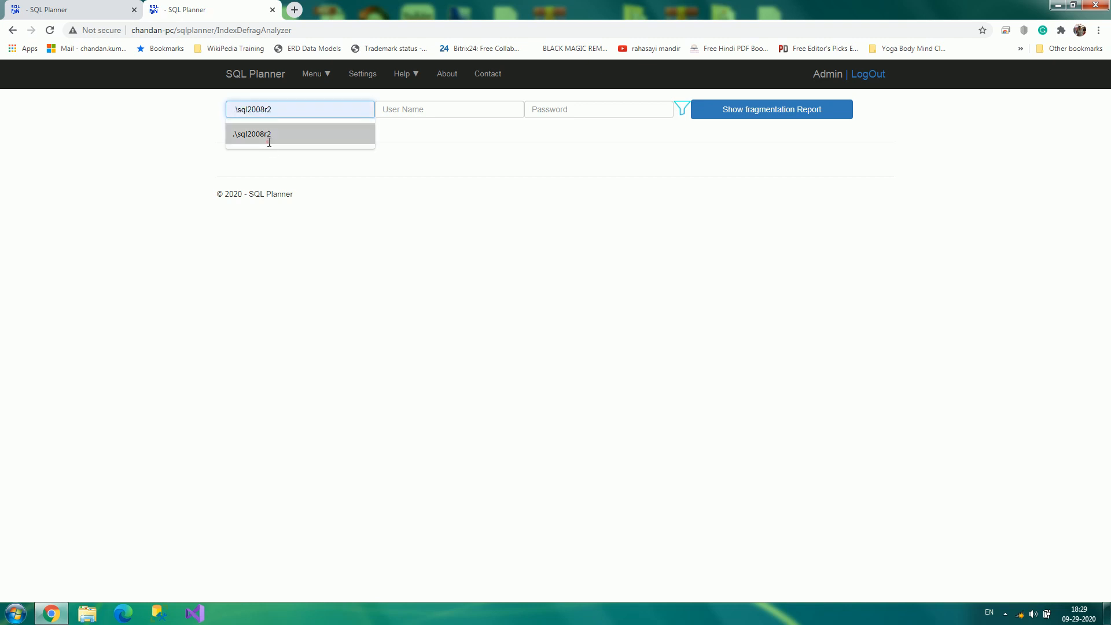
{"action": "type", "text": "sa"}
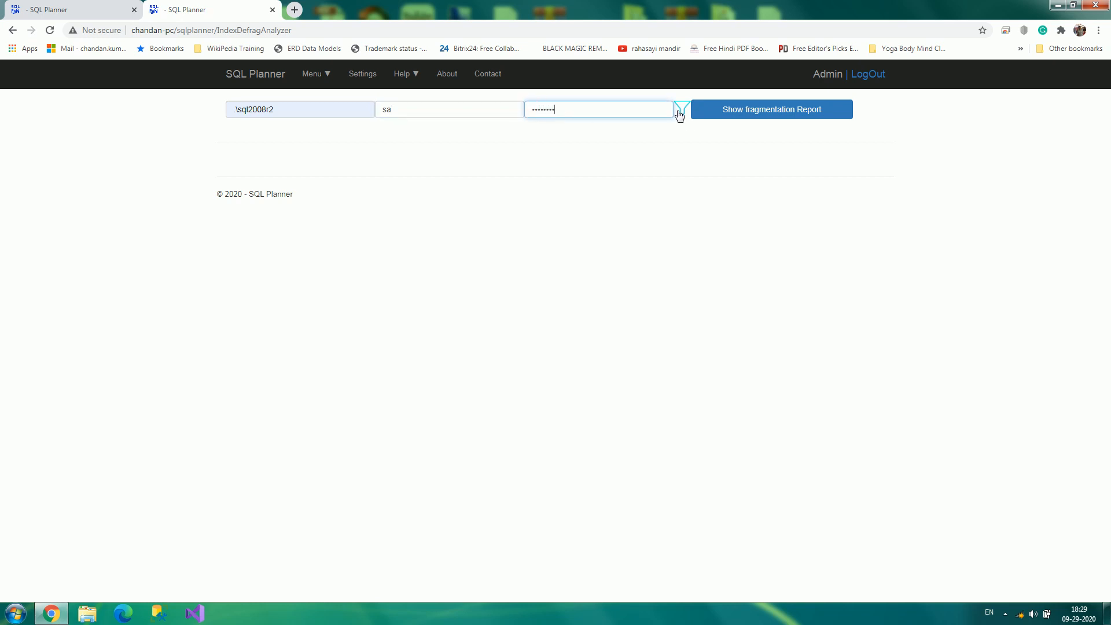
{"action": "mouse_move", "coordinate": [738, 119]}
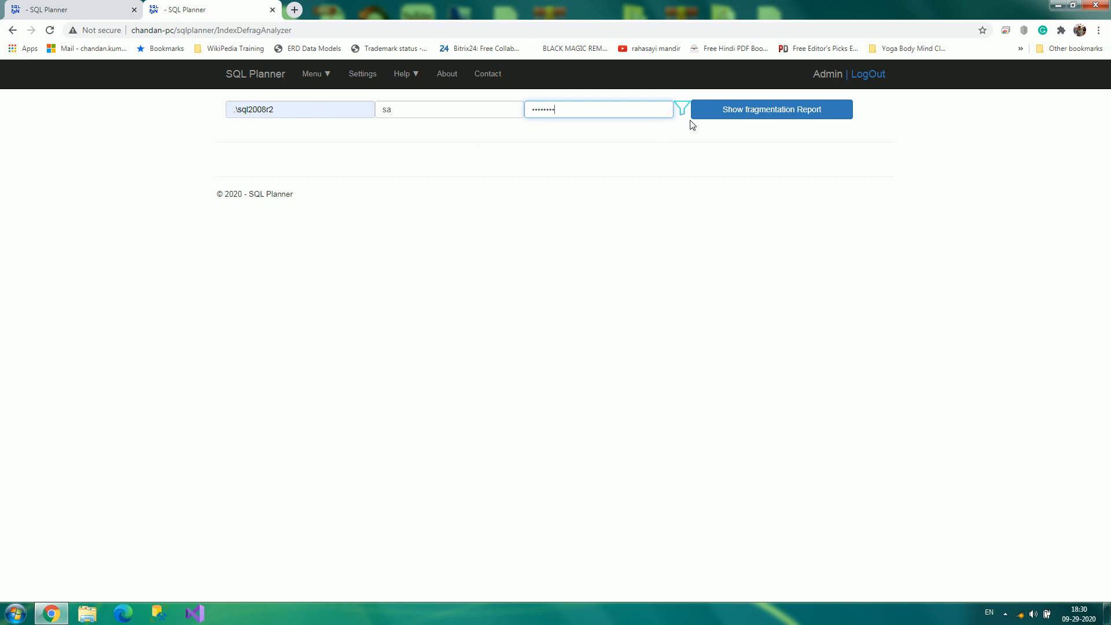
{"action": "mouse_move", "coordinate": [685, 115]}
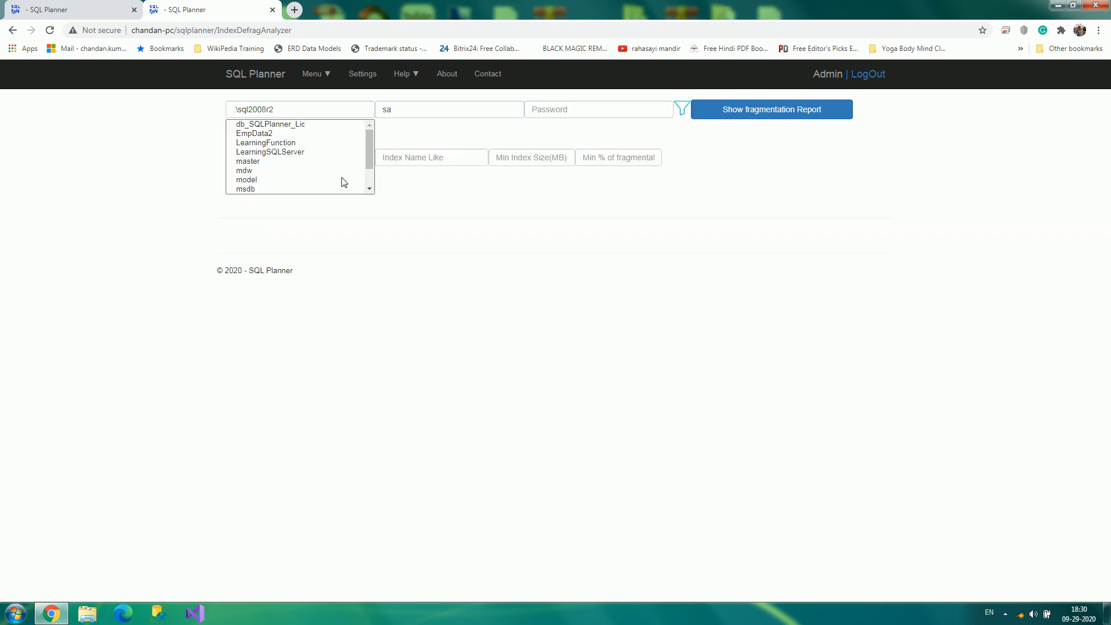
Set minimum index size 1 MB and generate the fragmentation report for mdw and SQLPlanner
{"action": "scroll", "scroll_direction": "down", "scroll_amount": 3}
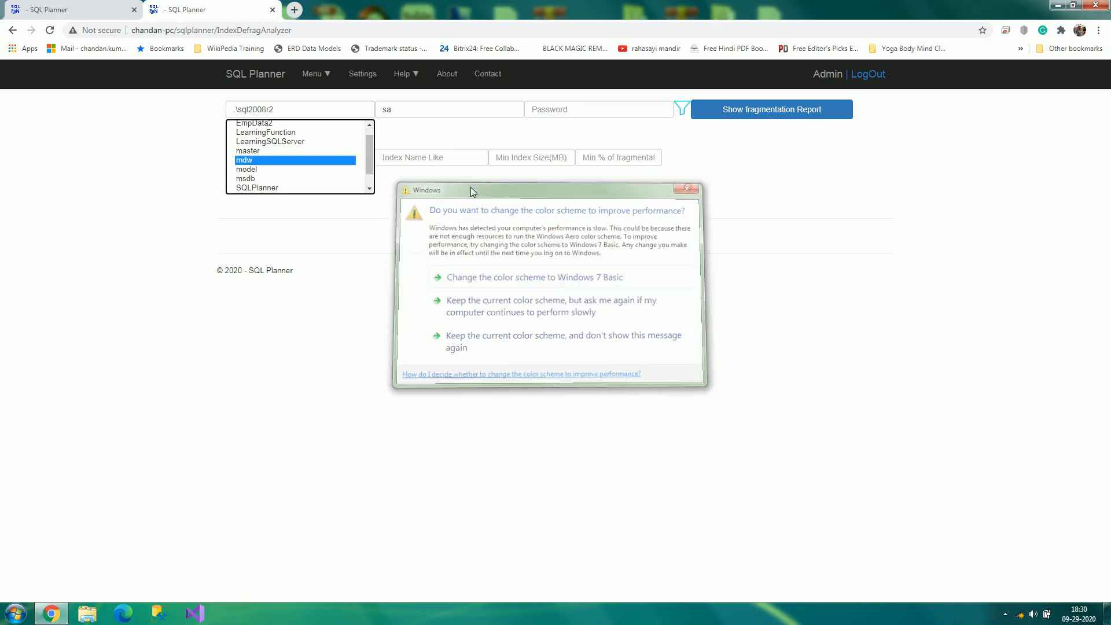
{"action": "left_click", "coordinate": [687, 188]}
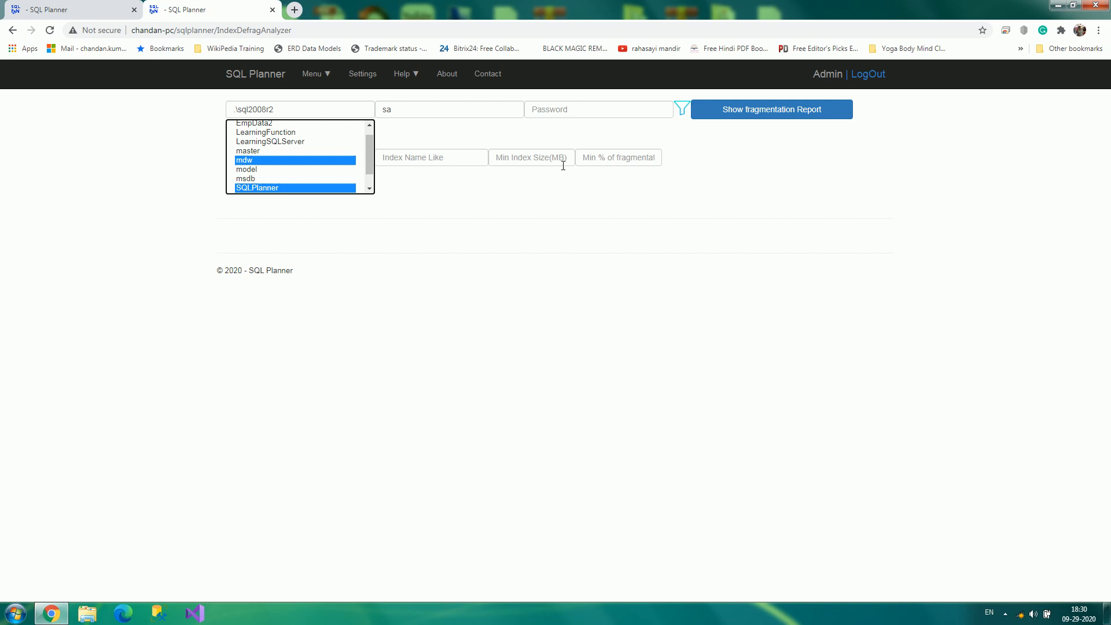
{"action": "left_click", "coordinate": [530, 157]}
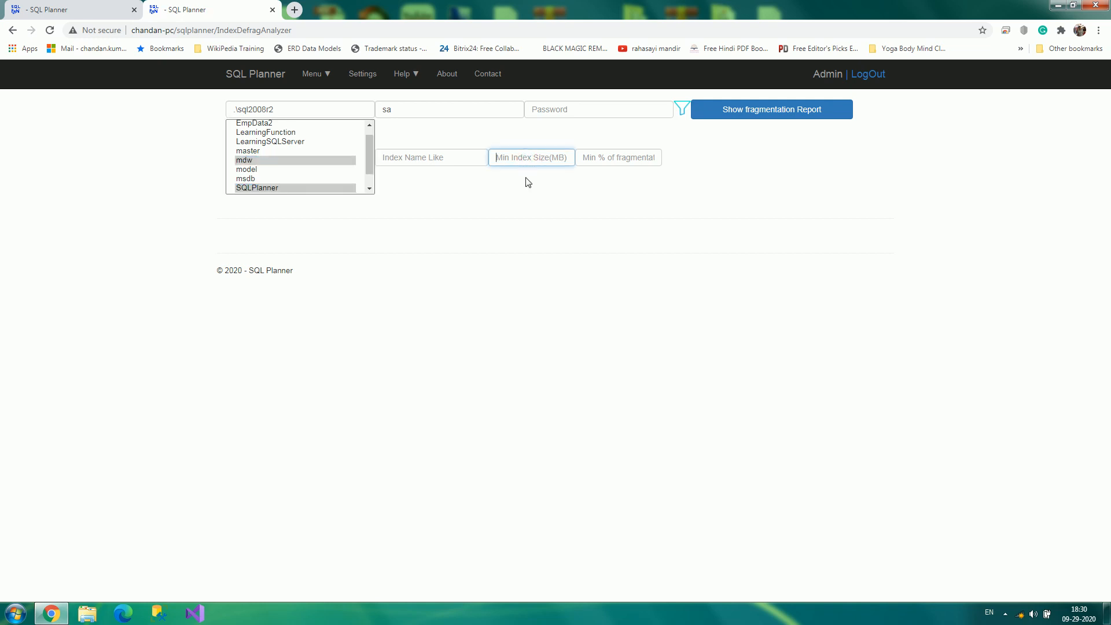
{"action": "type", "text": "1"}
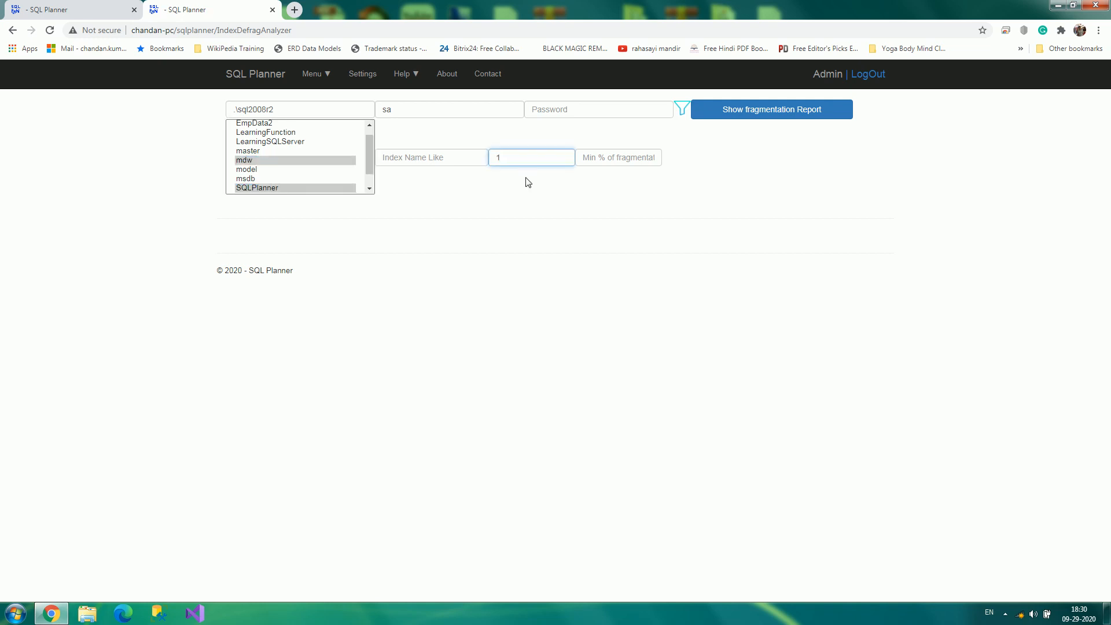
{"action": "left_click", "coordinate": [771, 108]}
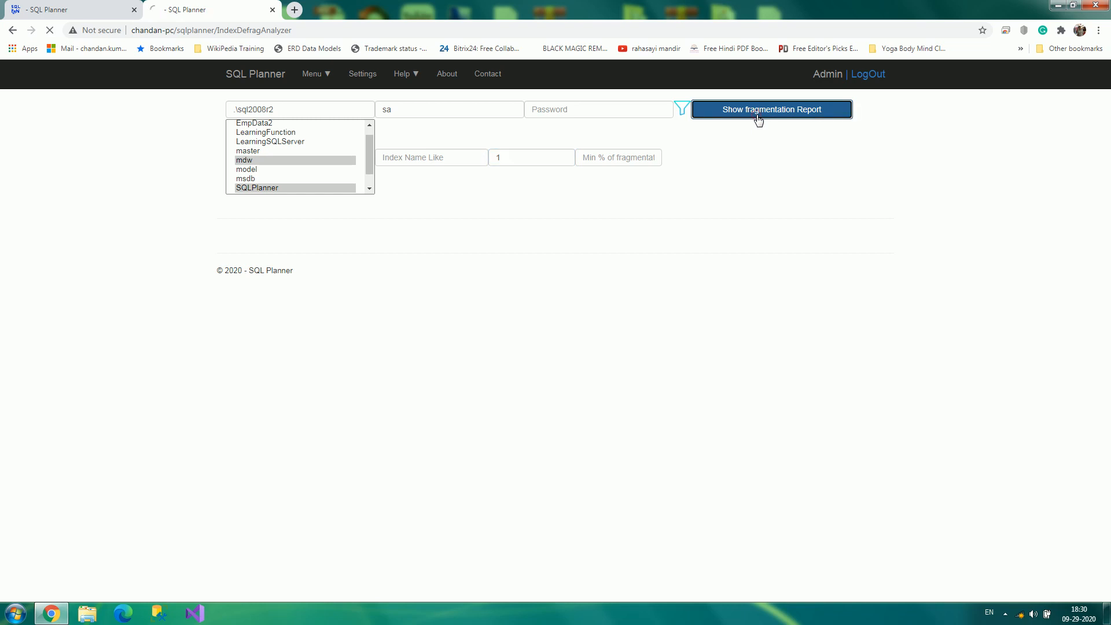
{"action": "left_click", "coordinate": [771, 109]}
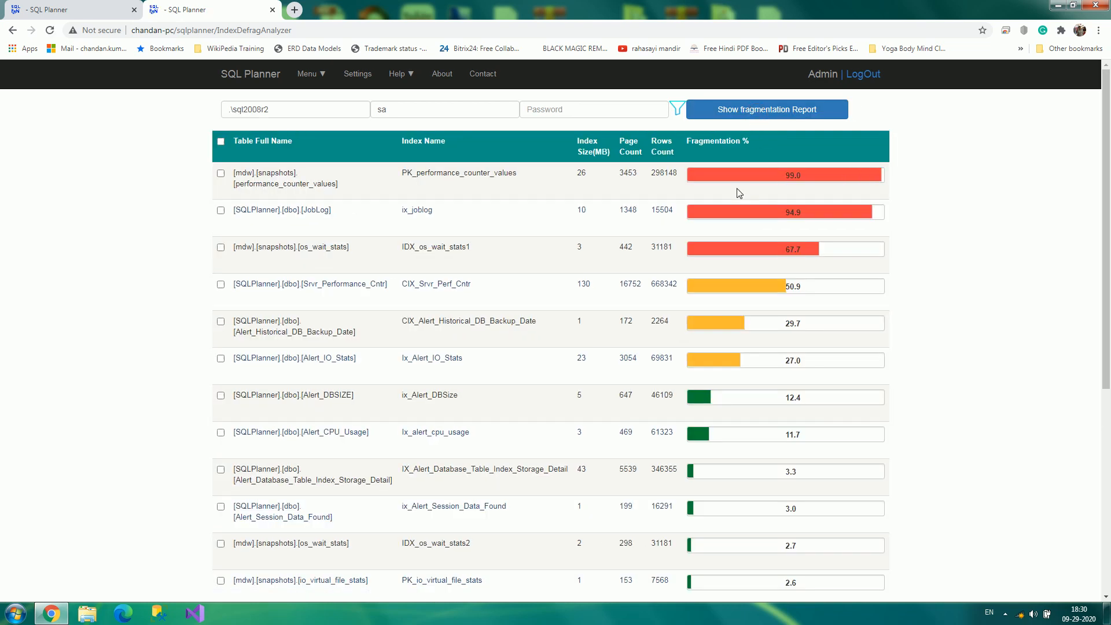
{"action": "mouse_move", "coordinate": [750, 186]}
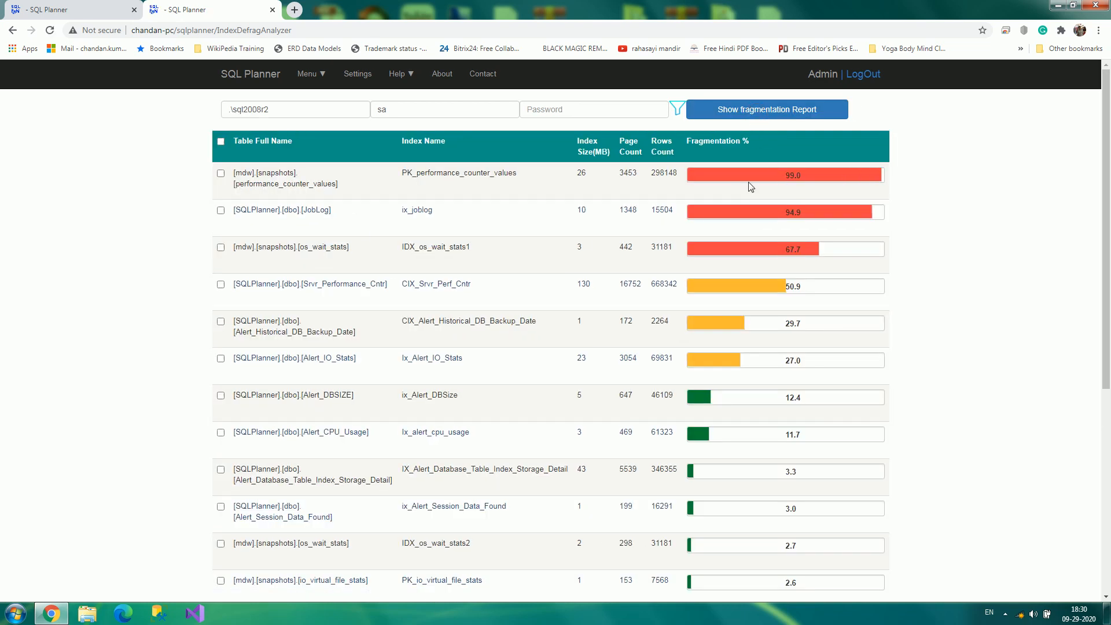
{"action": "mouse_move", "coordinate": [544, 252]}
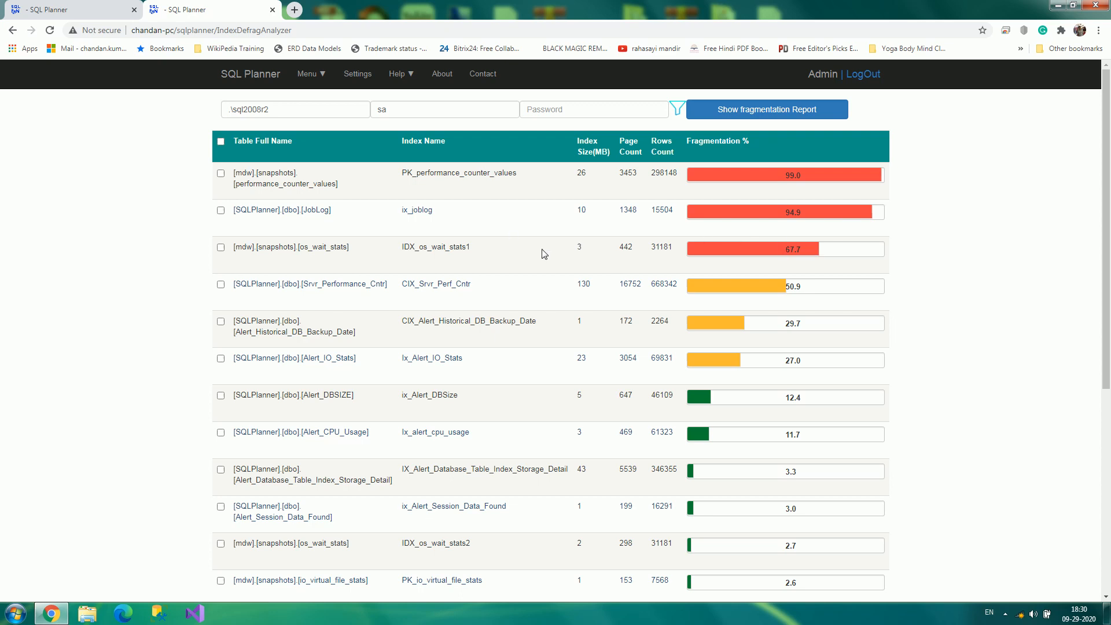
{"action": "mouse_move", "coordinate": [720, 314]}
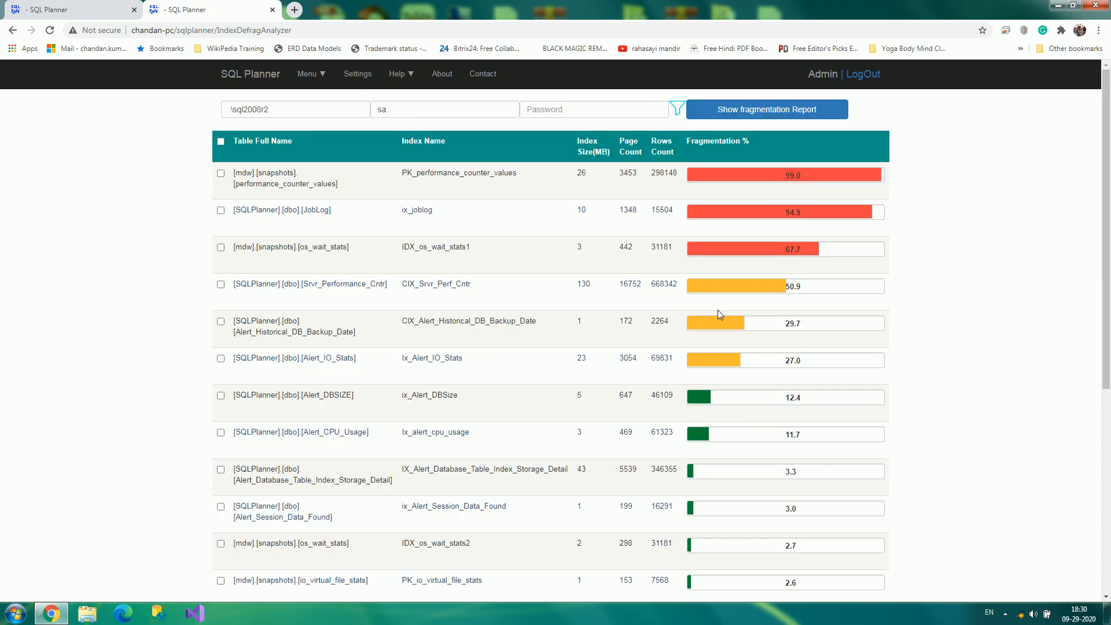
{"action": "scroll", "scroll_direction": "down", "scroll_amount": 3}
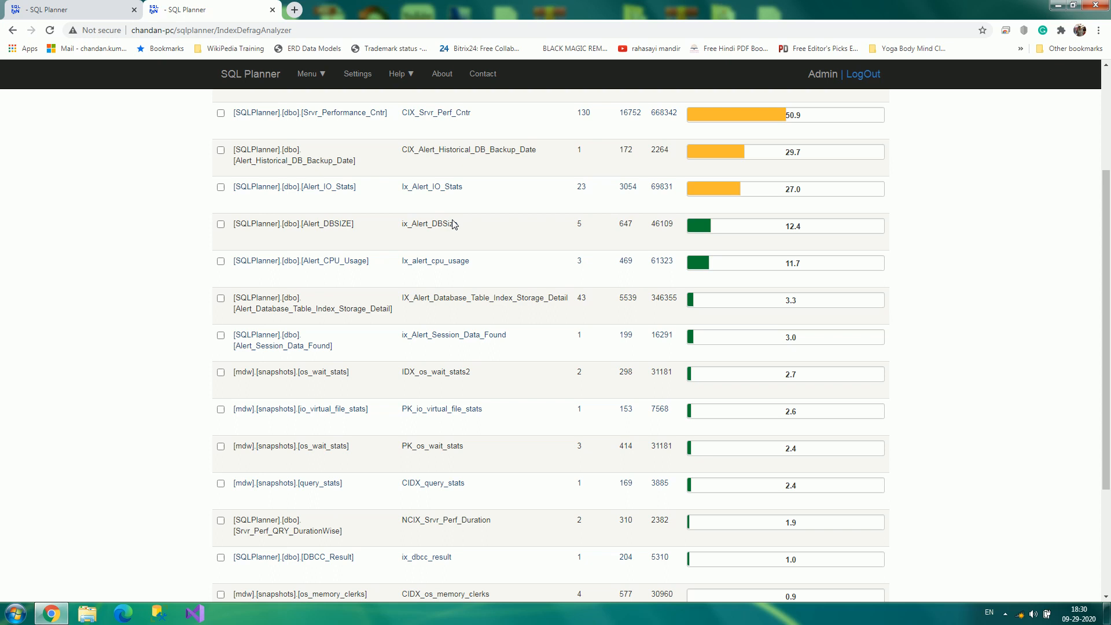
{"action": "mouse_move", "coordinate": [917, 170]}
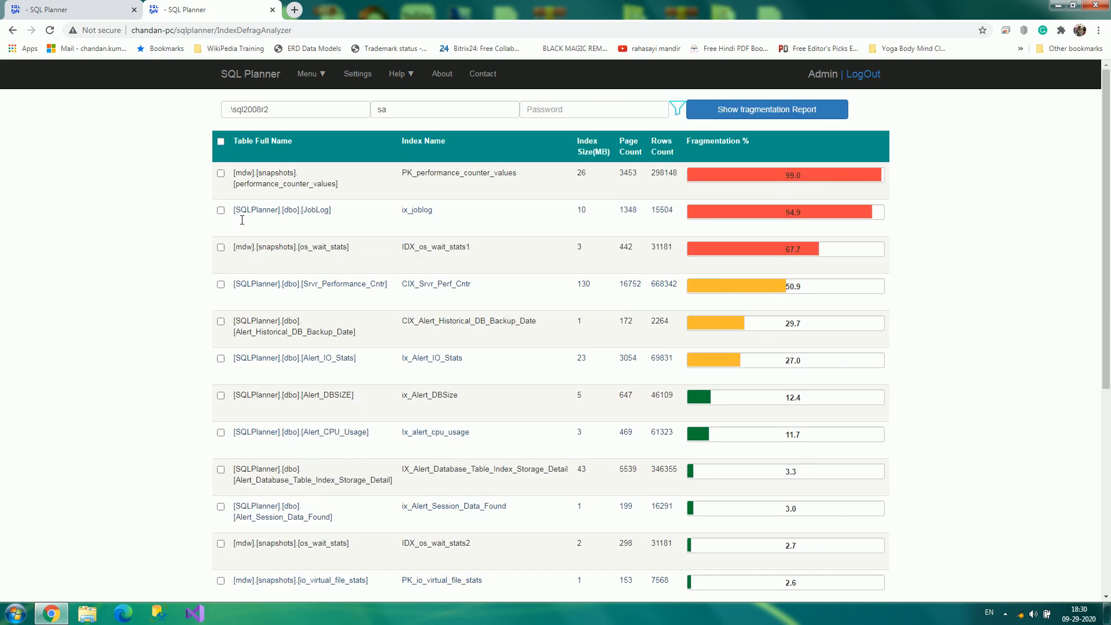
Tick IDX_os_wait_stats1, toggle the select-all header checkbox, and settle the index selection
{"action": "left_click", "coordinate": [220, 247]}
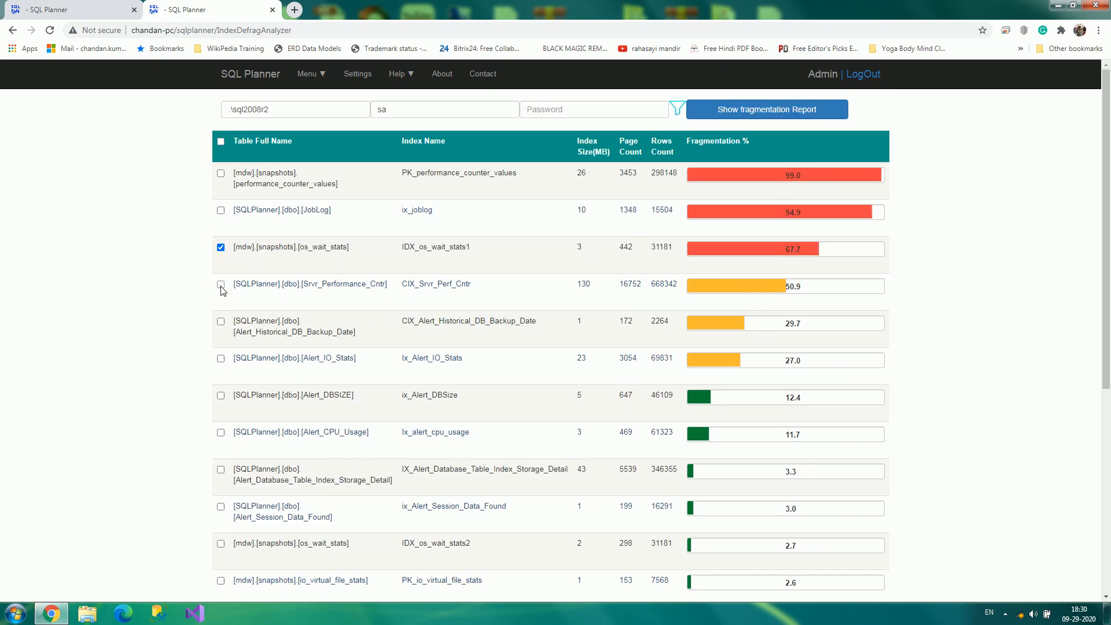
{"action": "left_click", "coordinate": [219, 141]}
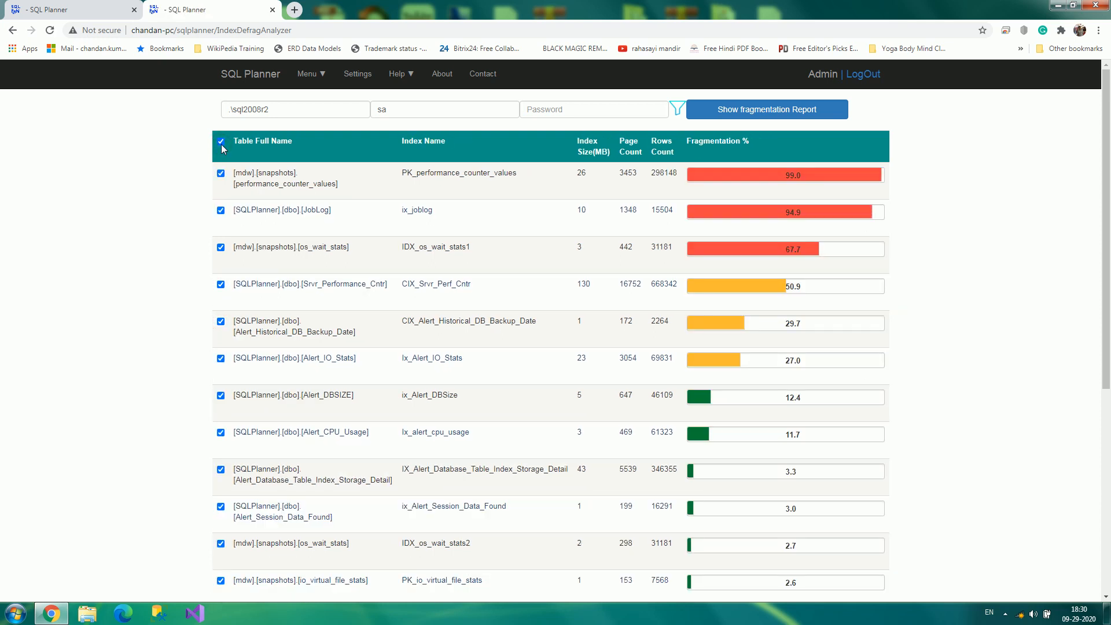
{"action": "left_click", "coordinate": [220, 143]}
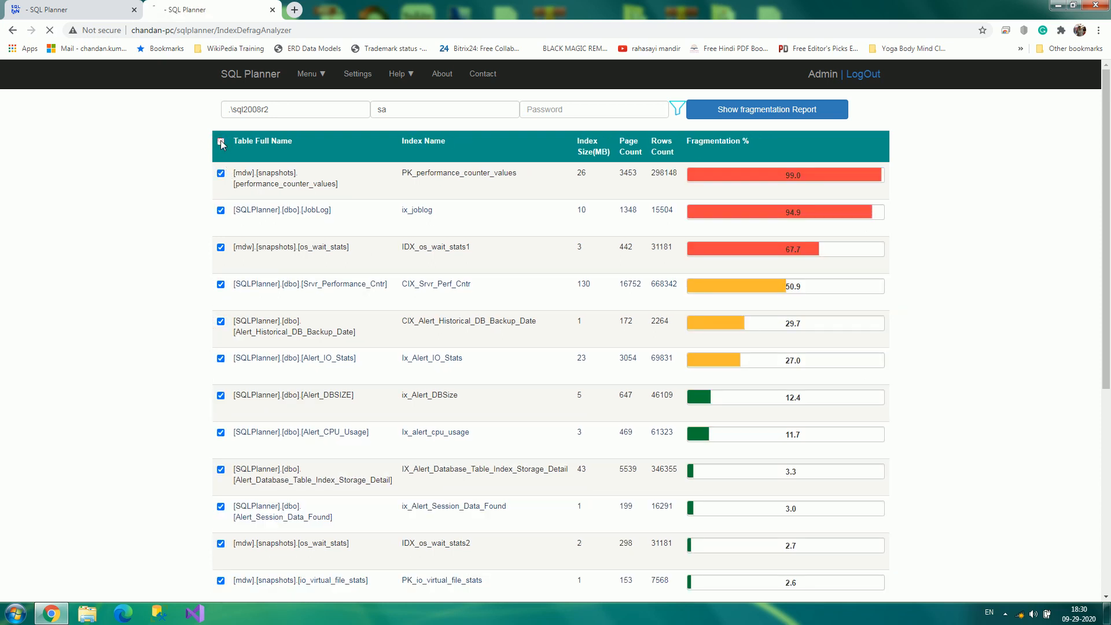
{"action": "left_click", "coordinate": [220, 143]}
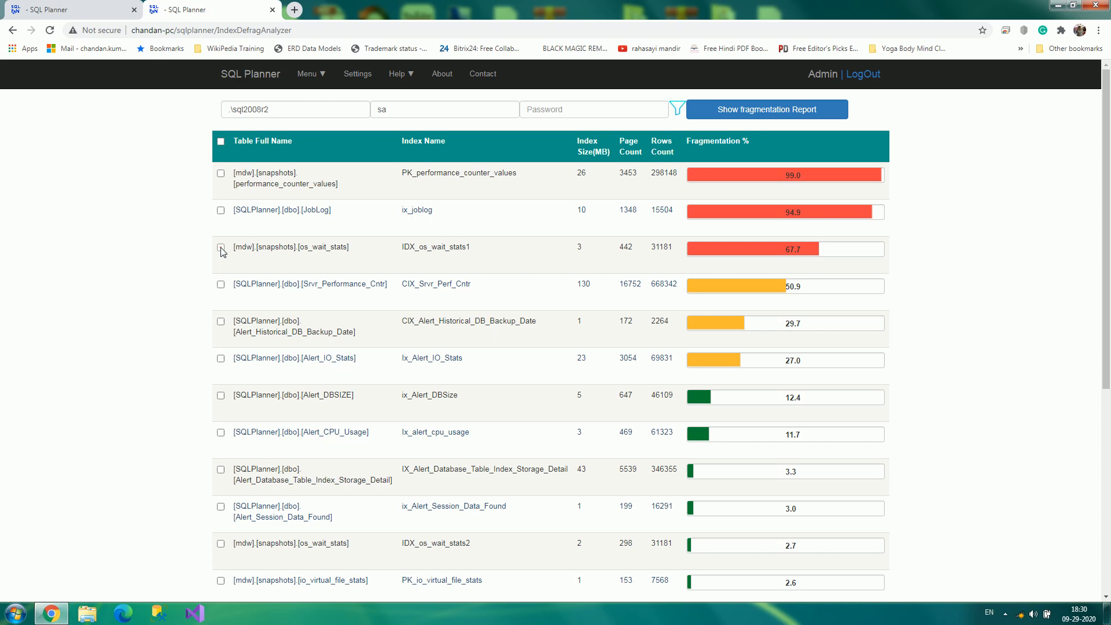
{"action": "scroll", "scroll_direction": "down", "scroll_amount": 3}
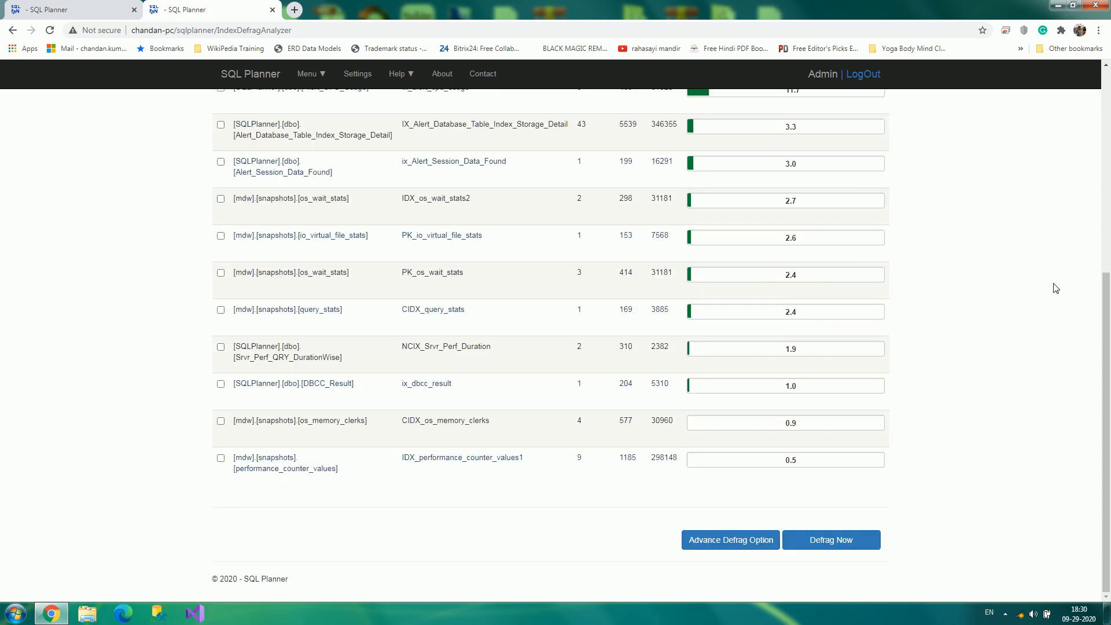
Run a Re-Build defrag with fill factor 90 and acknowledge the completion alert
{"action": "left_click", "coordinate": [730, 539]}
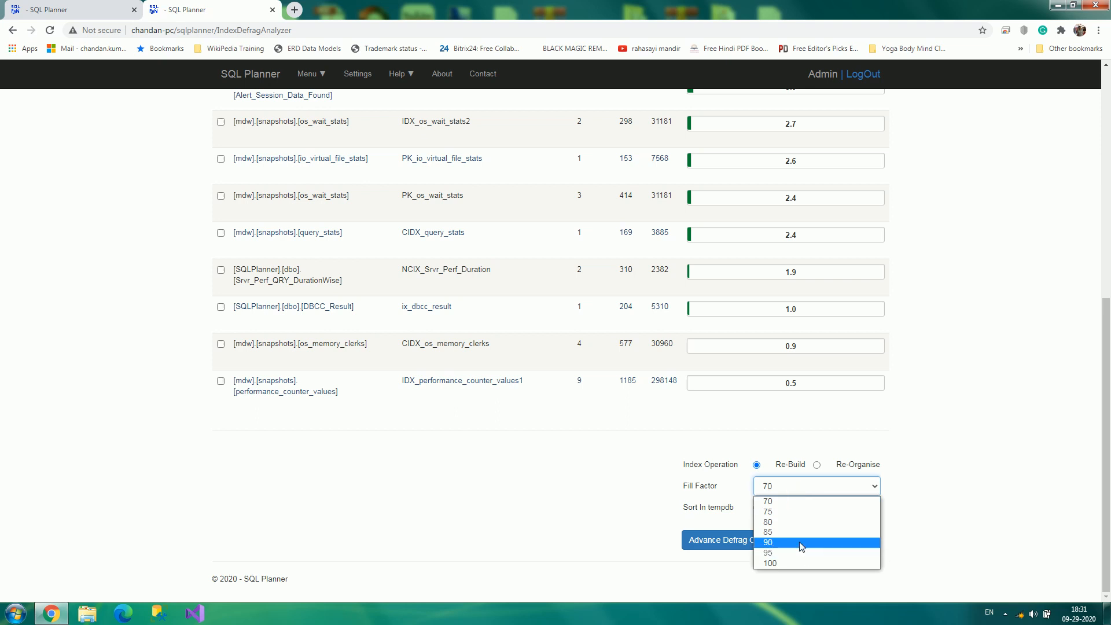
{"action": "left_click", "coordinate": [769, 542]}
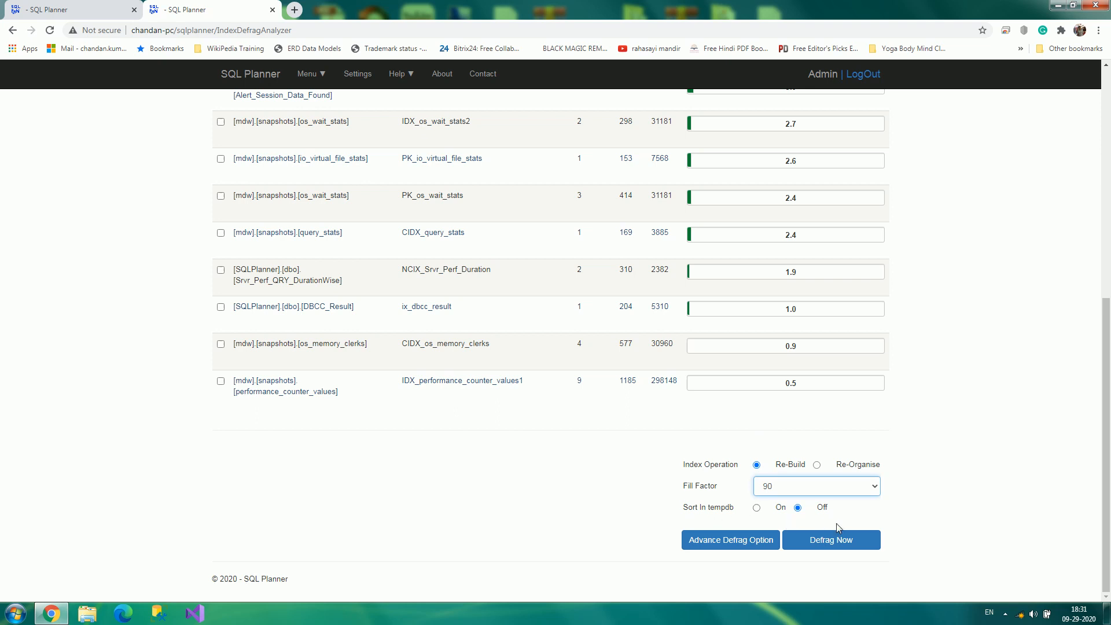
{"action": "left_click", "coordinate": [831, 540]}
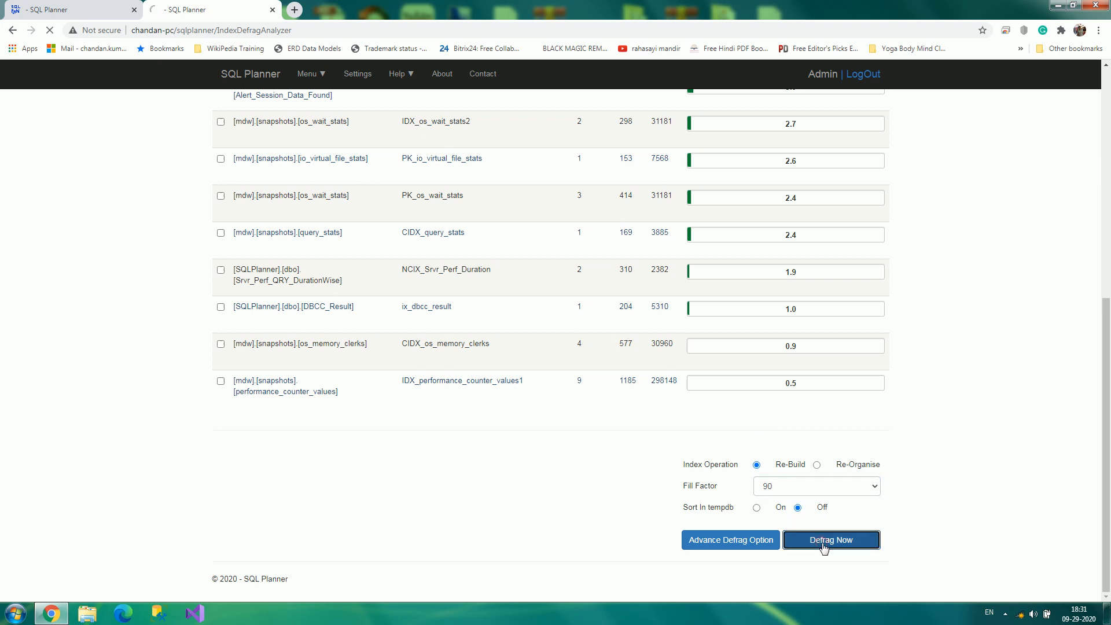
{"action": "left_click", "coordinate": [831, 540]}
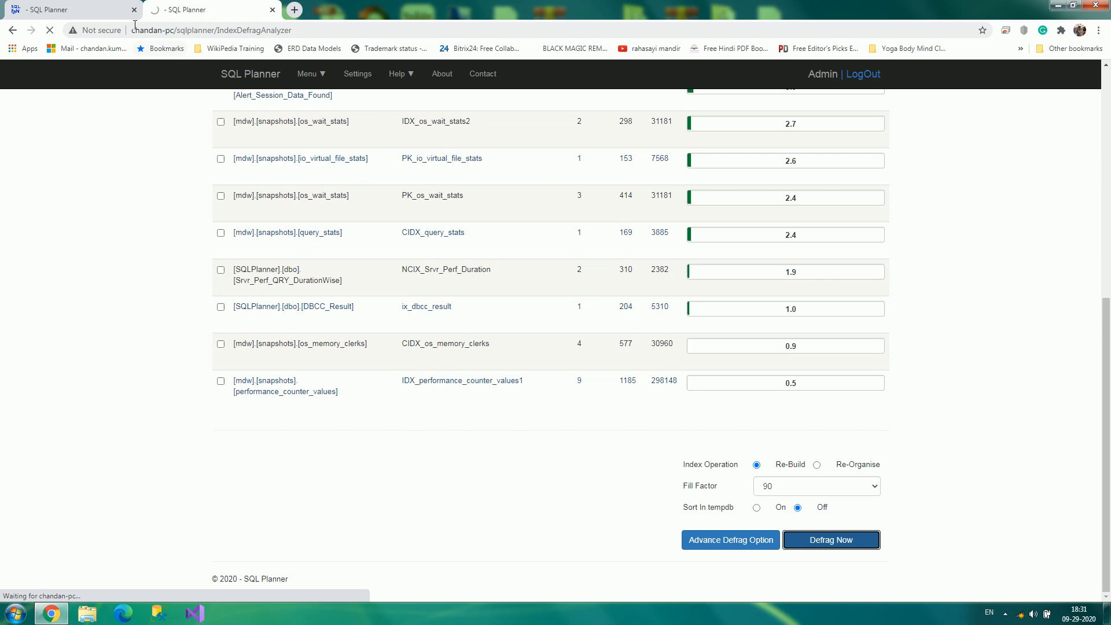
{"action": "left_click", "coordinate": [831, 540]}
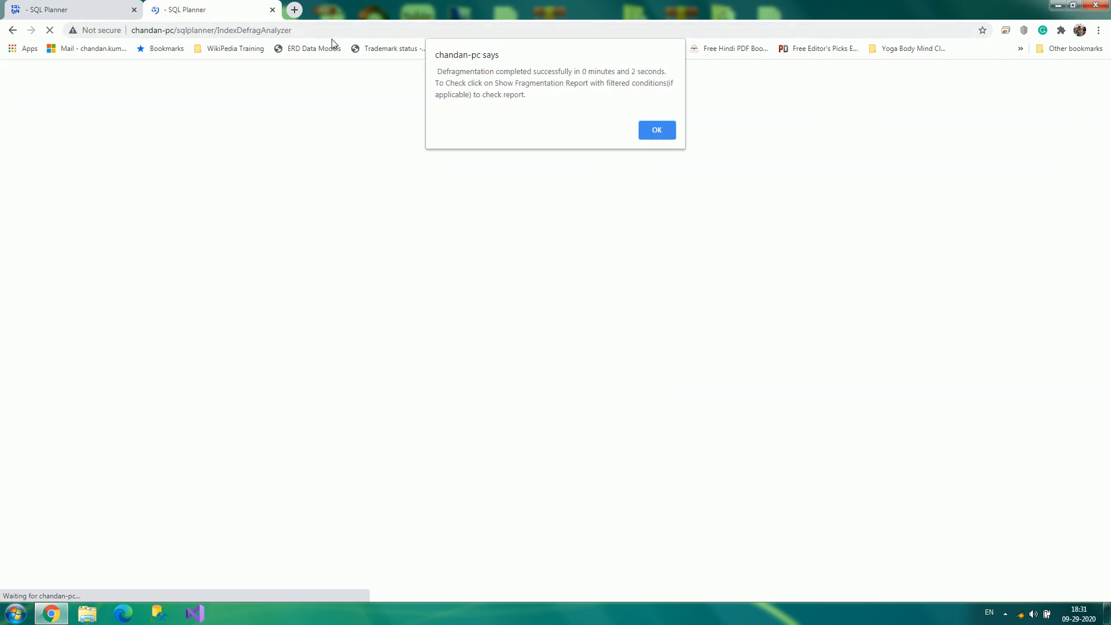
{"action": "mouse_move", "coordinate": [516, 83]}
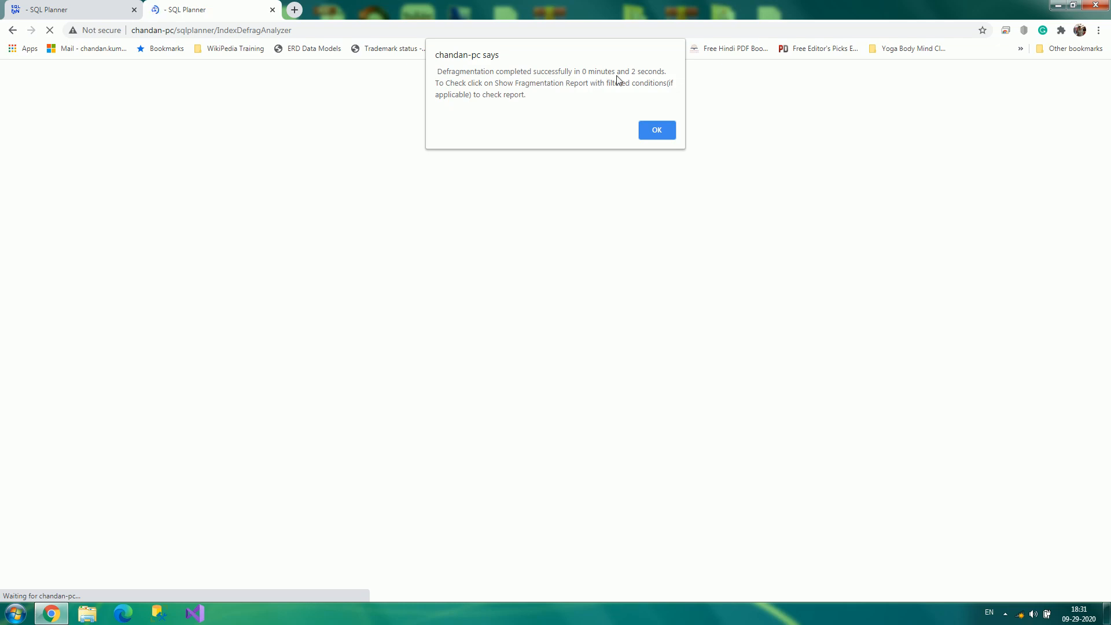
{"action": "left_click", "coordinate": [656, 130]}
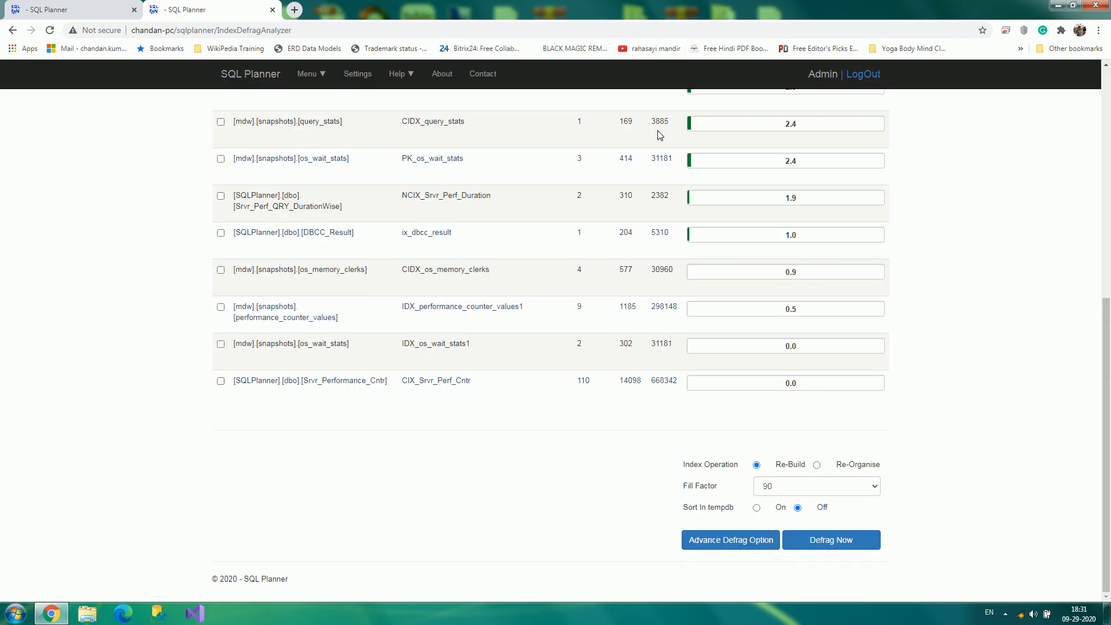
{"action": "scroll", "scroll_direction": "up", "scroll_amount": 3}
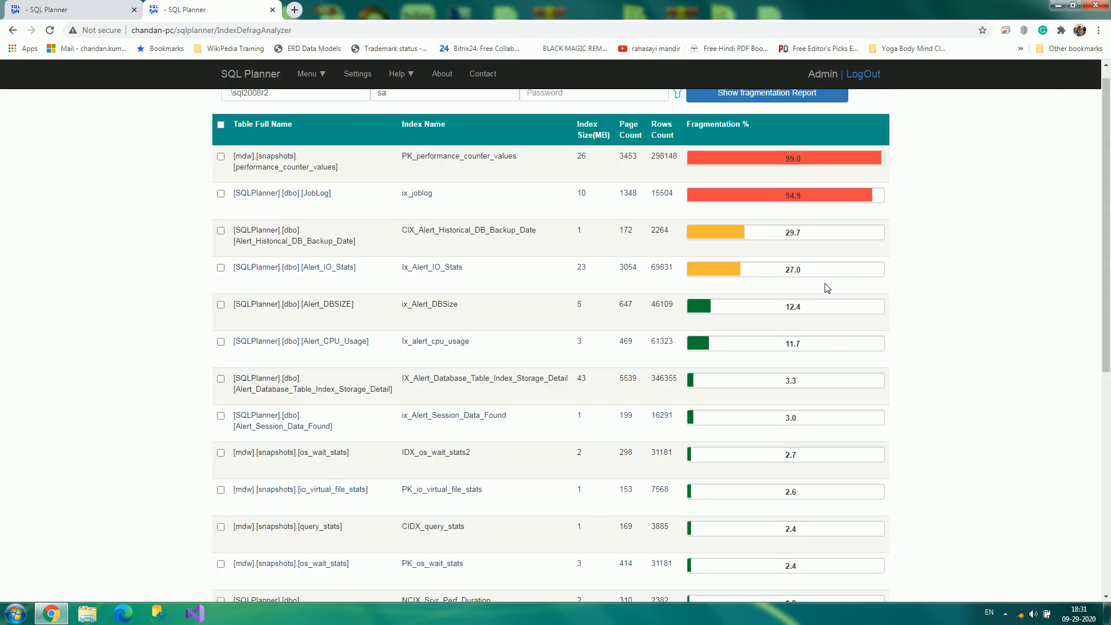
{"action": "mouse_move", "coordinate": [294, 322]}
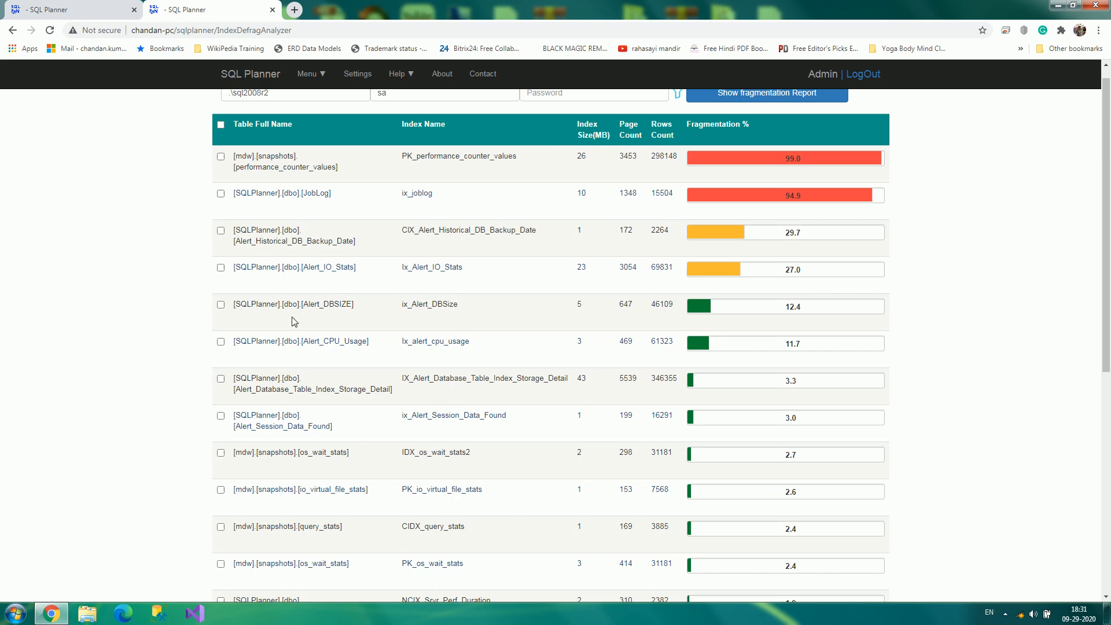
{"action": "mouse_move", "coordinate": [1005, 316]}
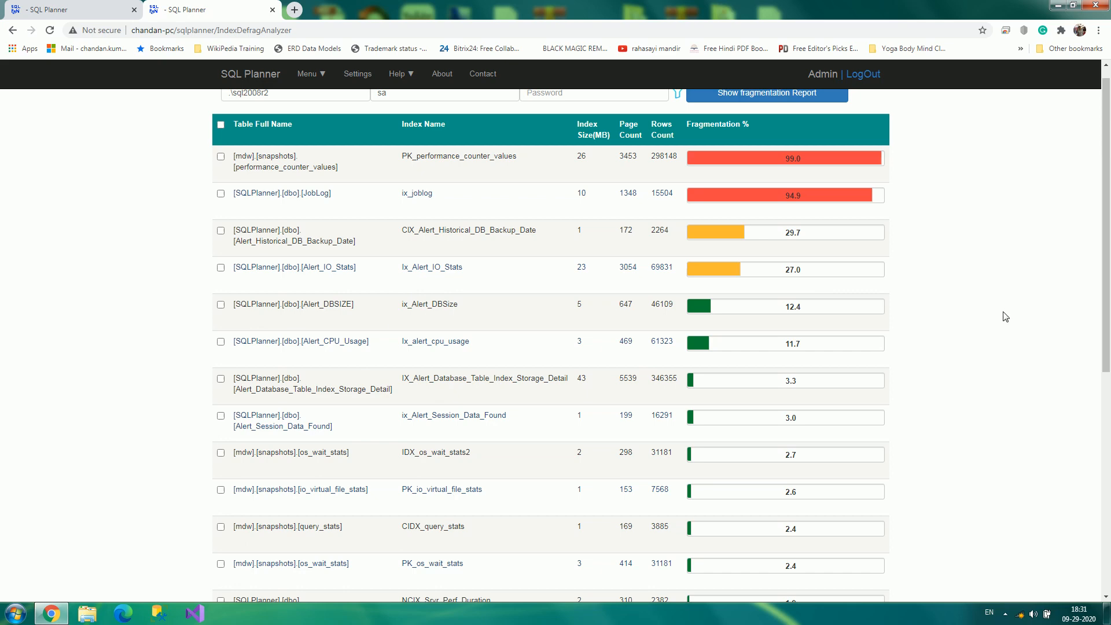
{"action": "scroll", "scroll_direction": "down", "scroll_amount": 3}
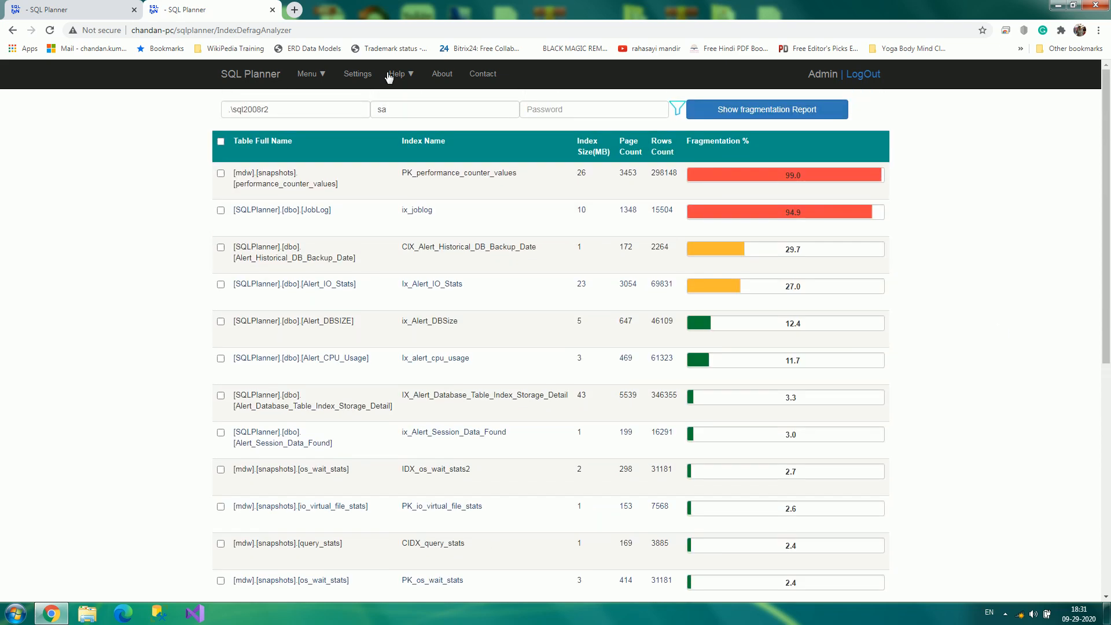
{"action": "left_click", "coordinate": [311, 74]}
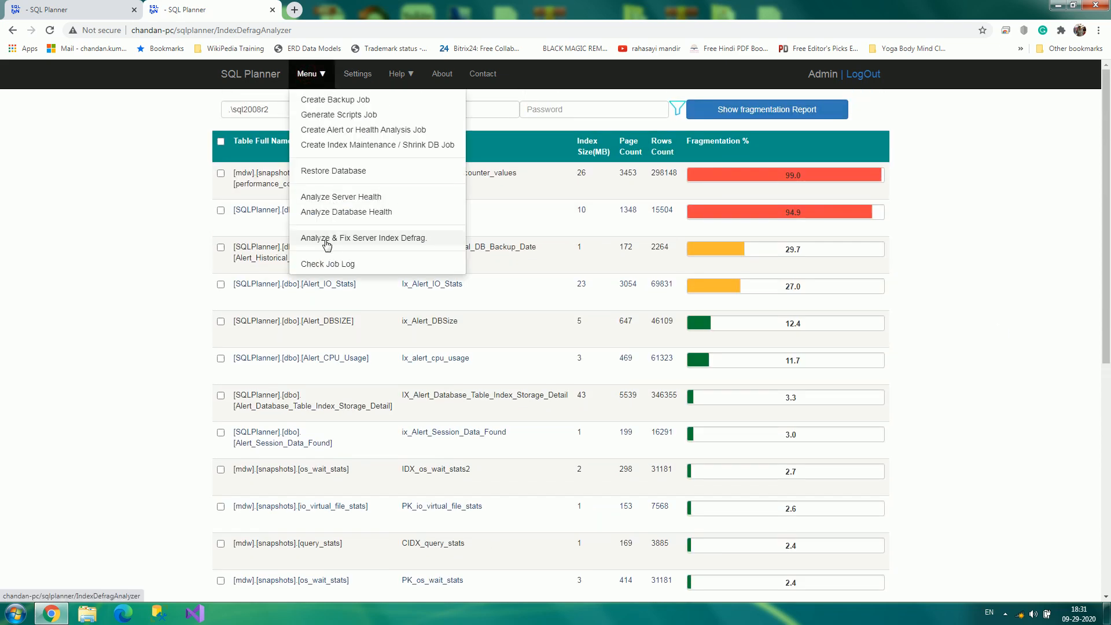
{"action": "mouse_move", "coordinate": [456, 247]}
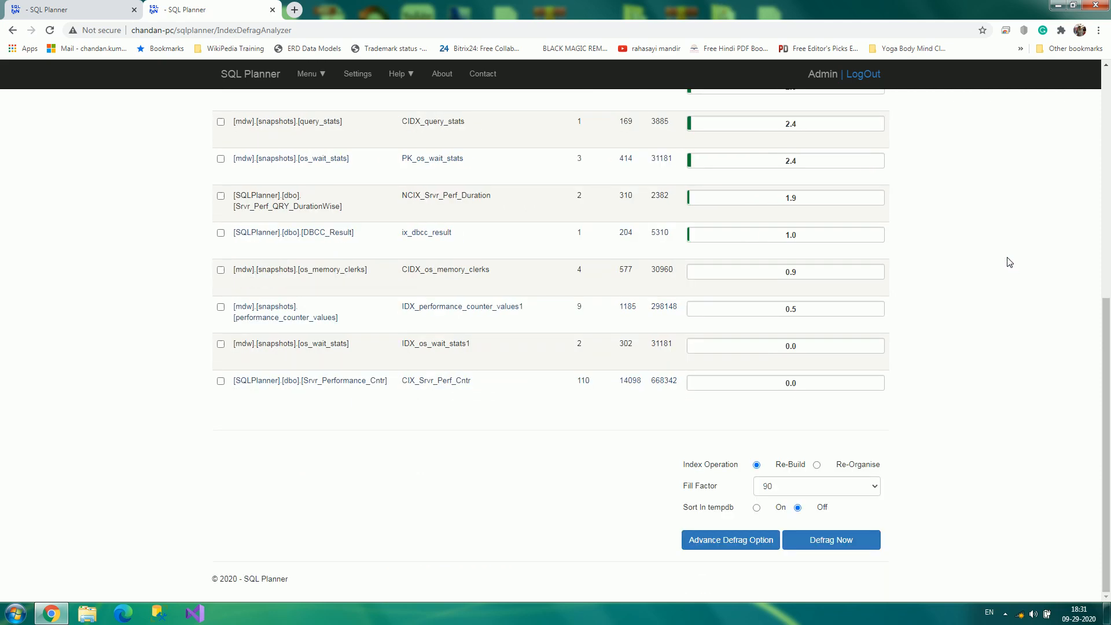
{"action": "mouse_move", "coordinate": [801, 507]}
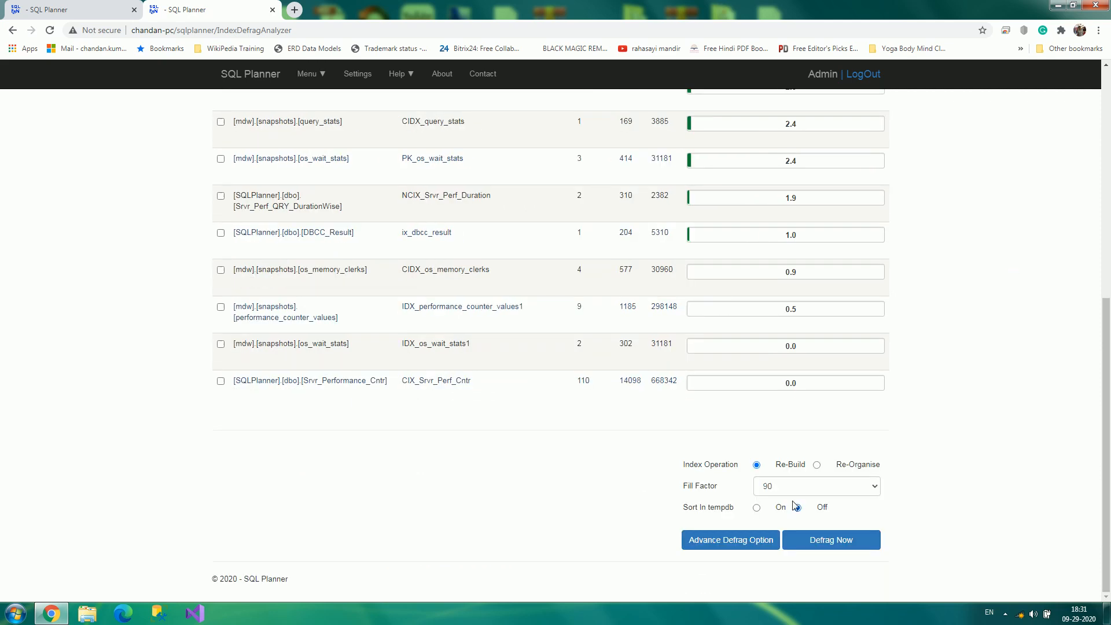